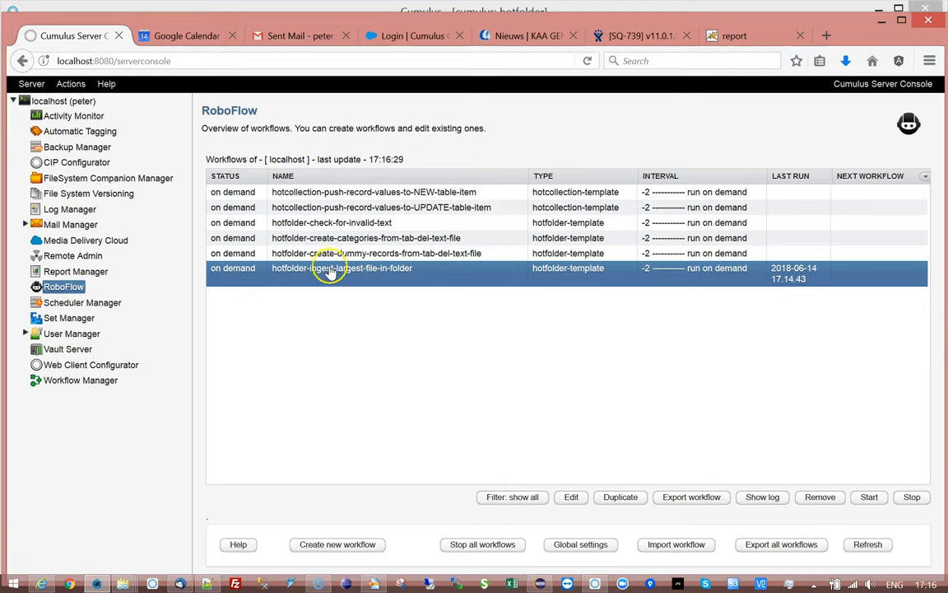
mouse_move(558, 284)
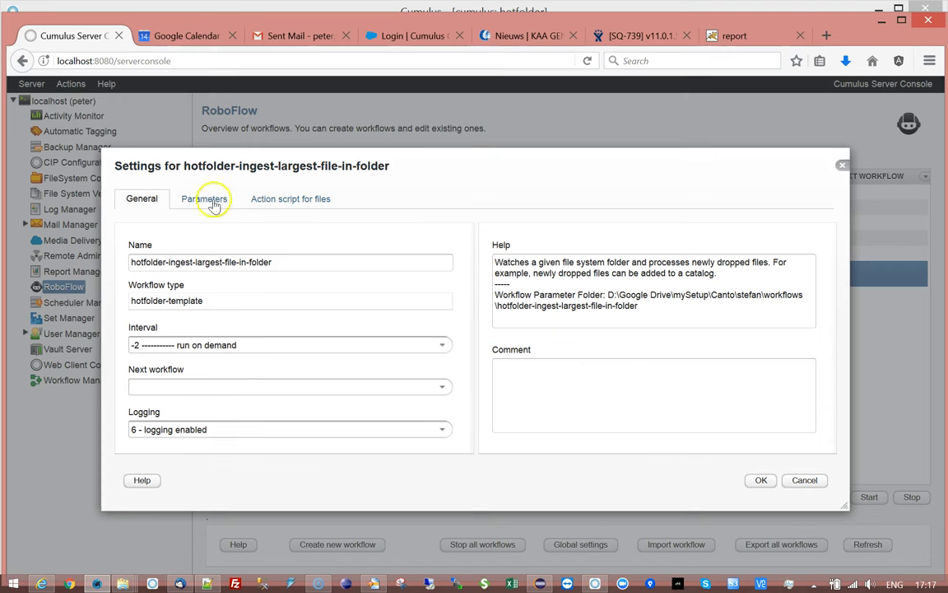
- Show the workflow parameters and scroll down to the CumulusField and CumulusValue rows
left_click(204, 198)
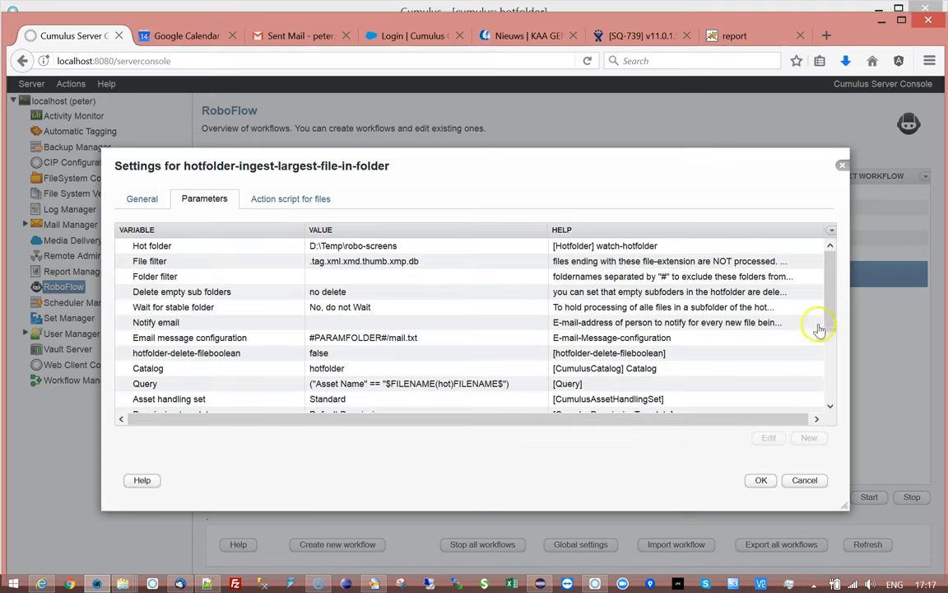
scroll("down", 3)
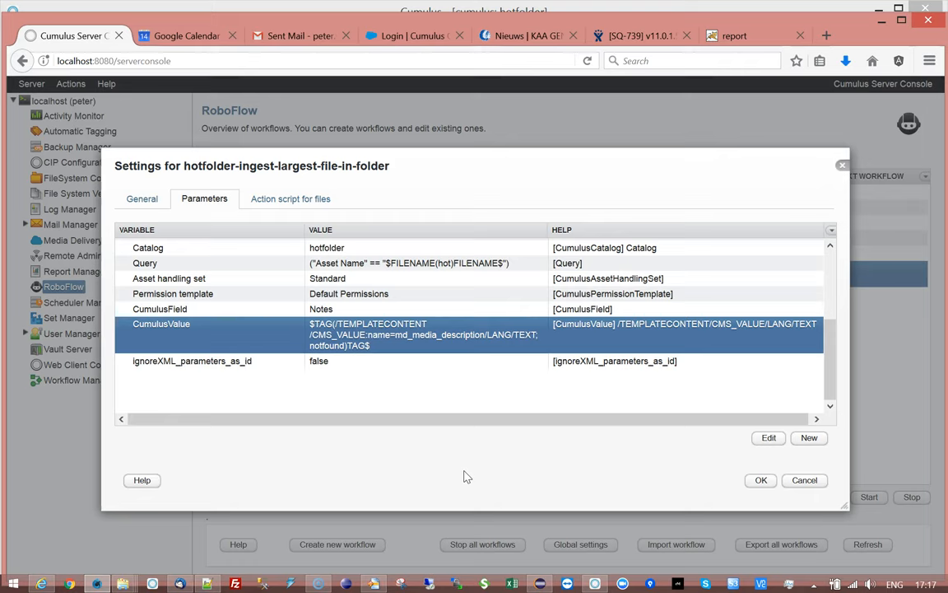
mouse_move(249, 506)
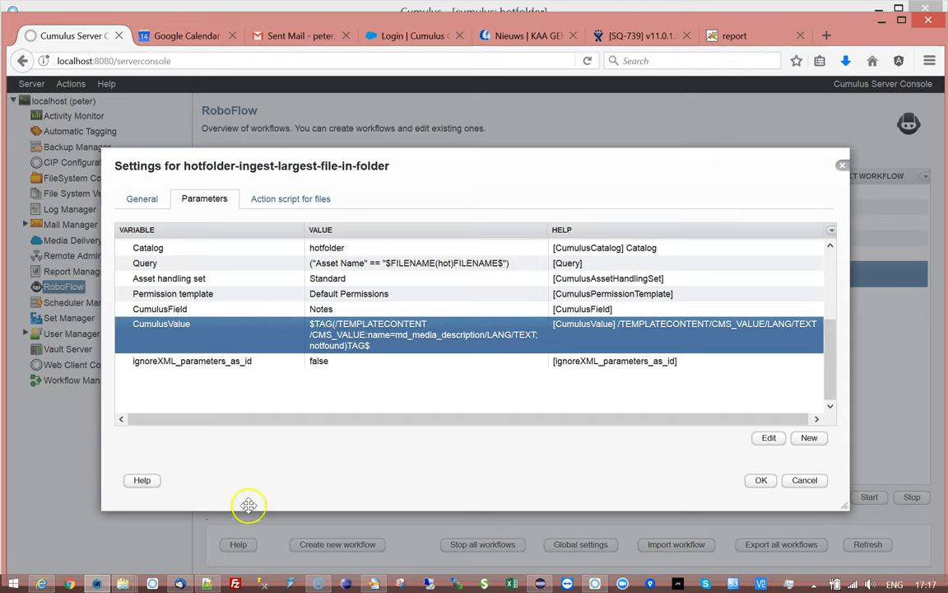
mouse_move(72, 583)
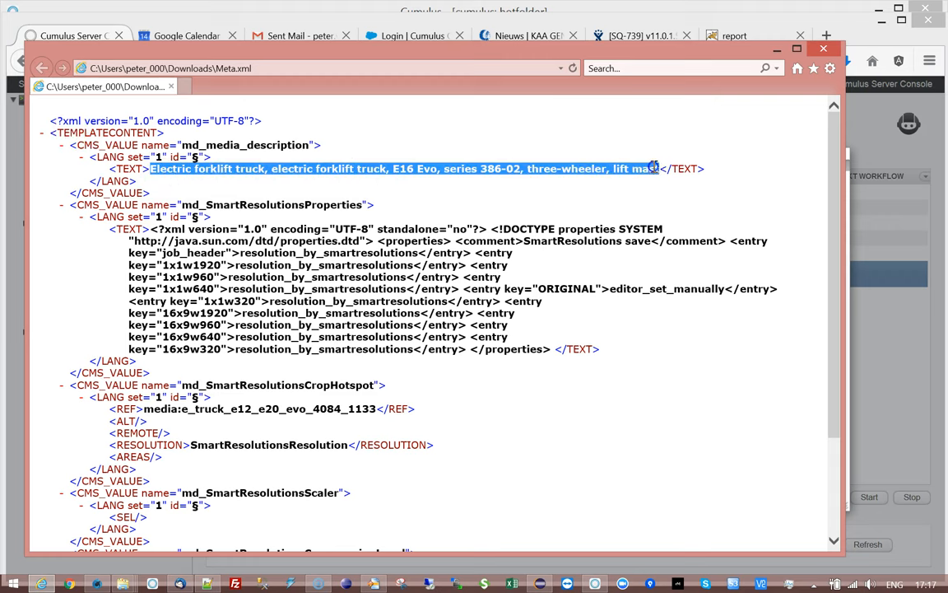
mouse_move(83, 133)
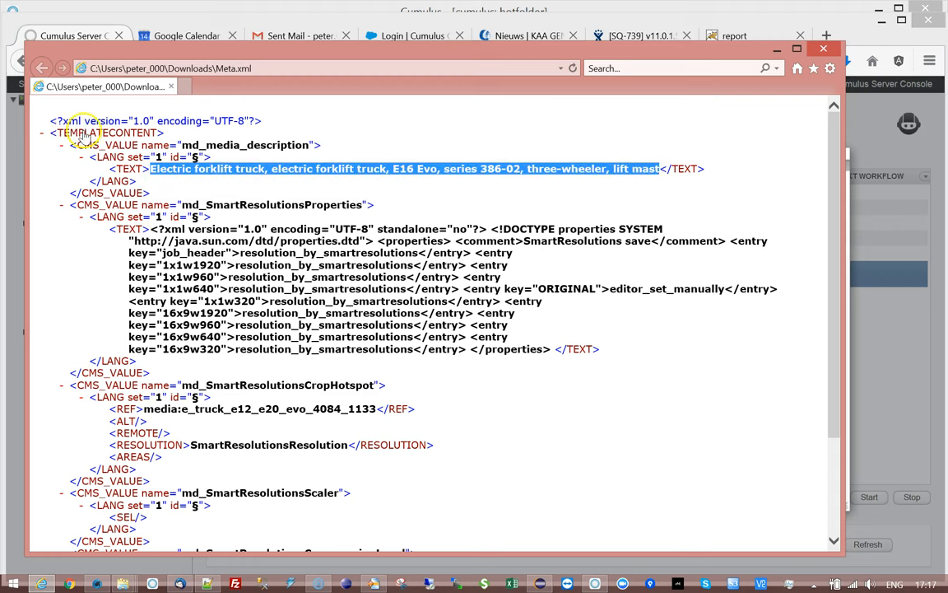
- In Meta.xml, collapse and re-expand the TEMPLATECONTENT and md_SmartResolutionsProperties nodes
left_click(44, 133)
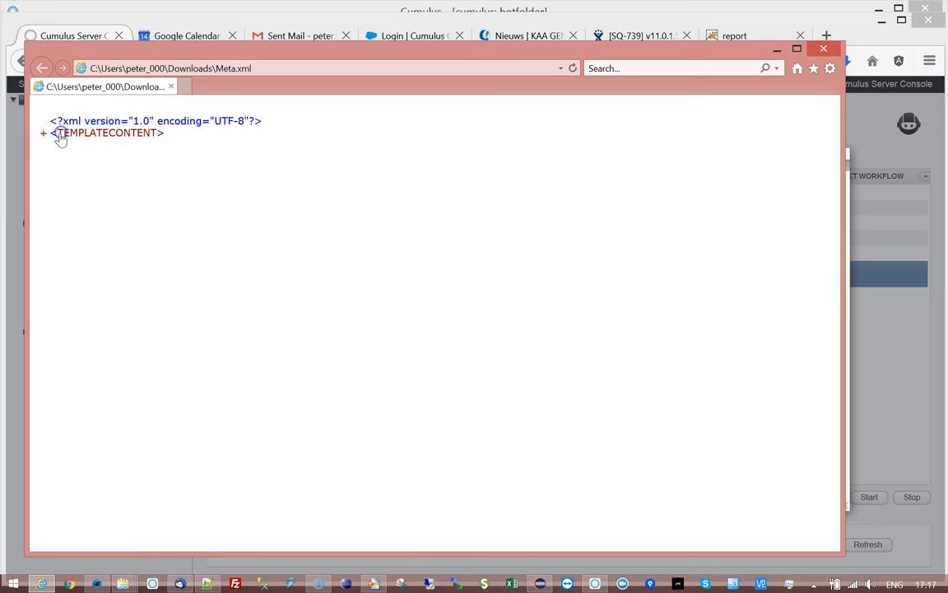
left_click(43, 133)
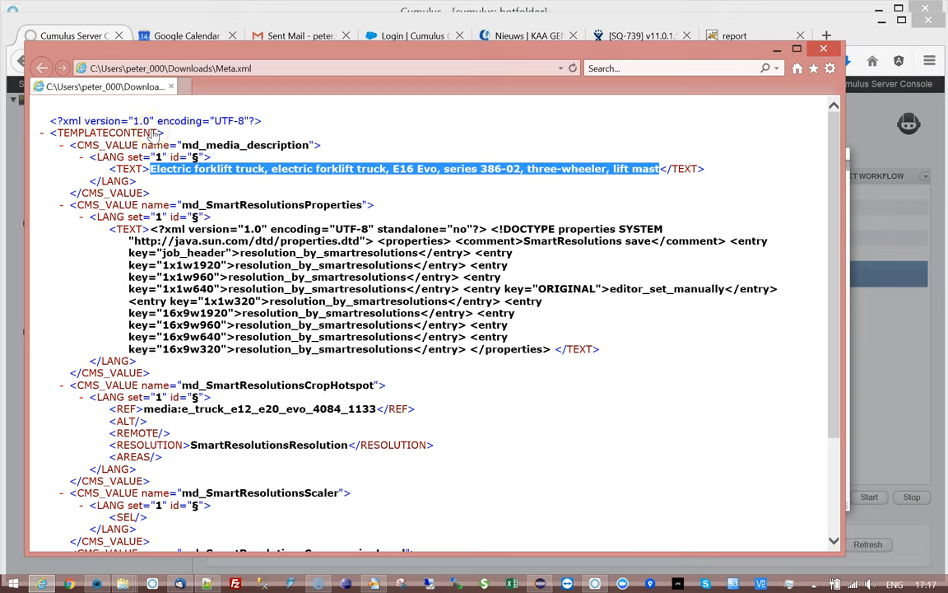
mouse_move(139, 152)
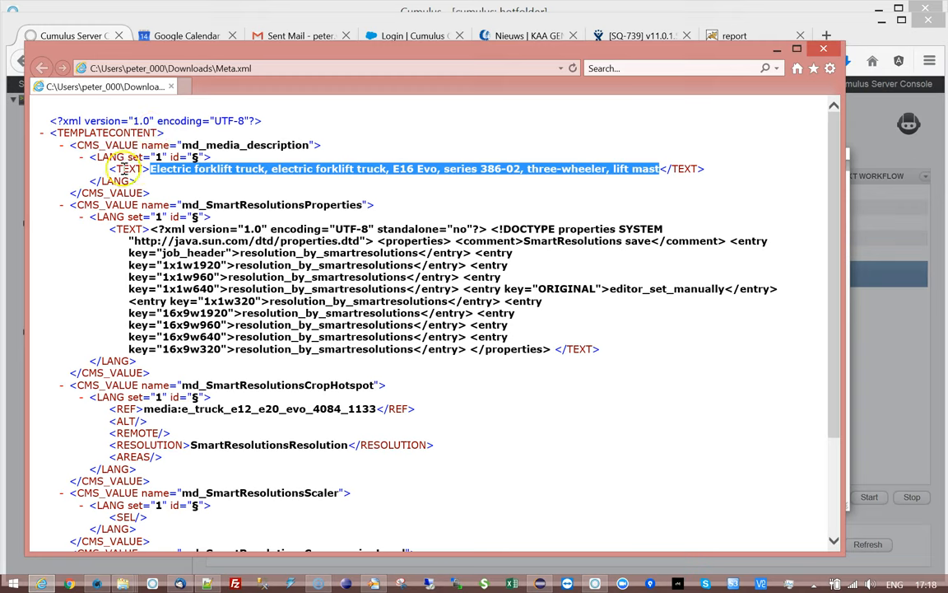
mouse_move(272, 189)
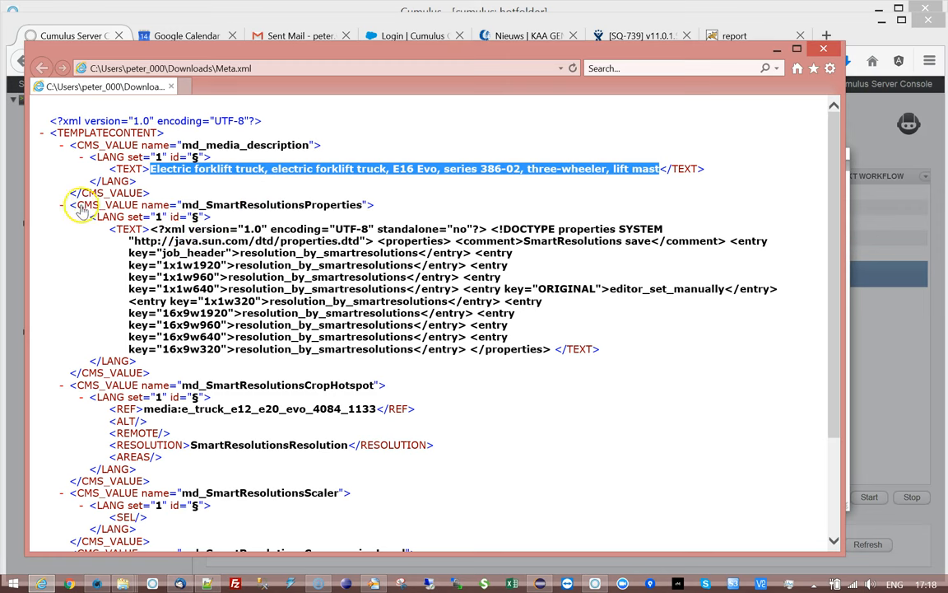
left_click(64, 204)
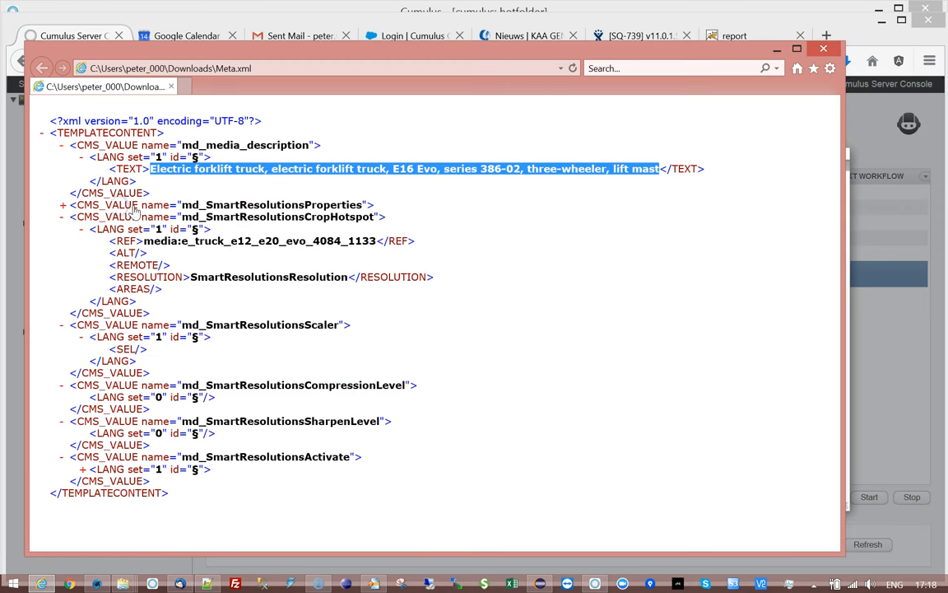
left_click(81, 204)
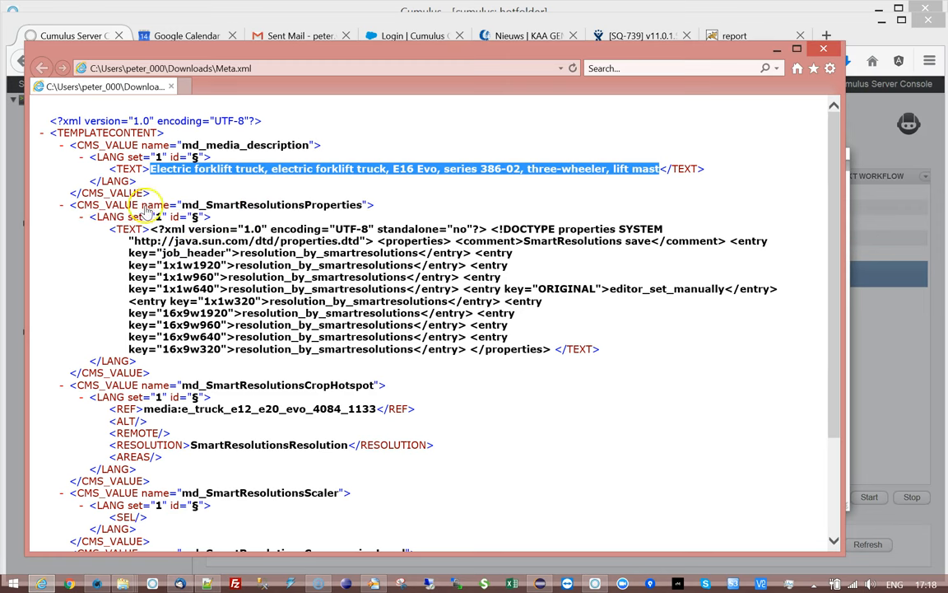
mouse_move(350, 208)
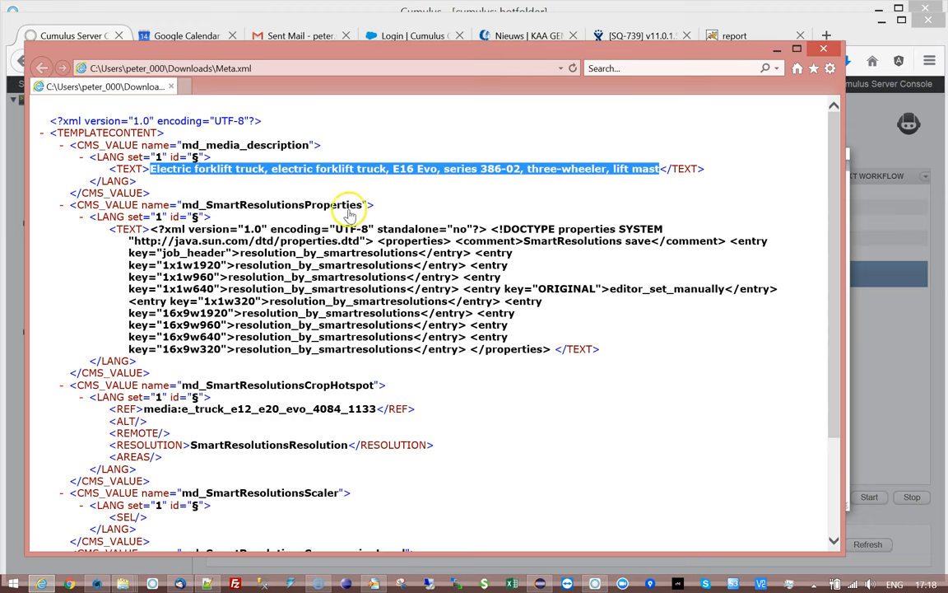
mouse_move(94, 213)
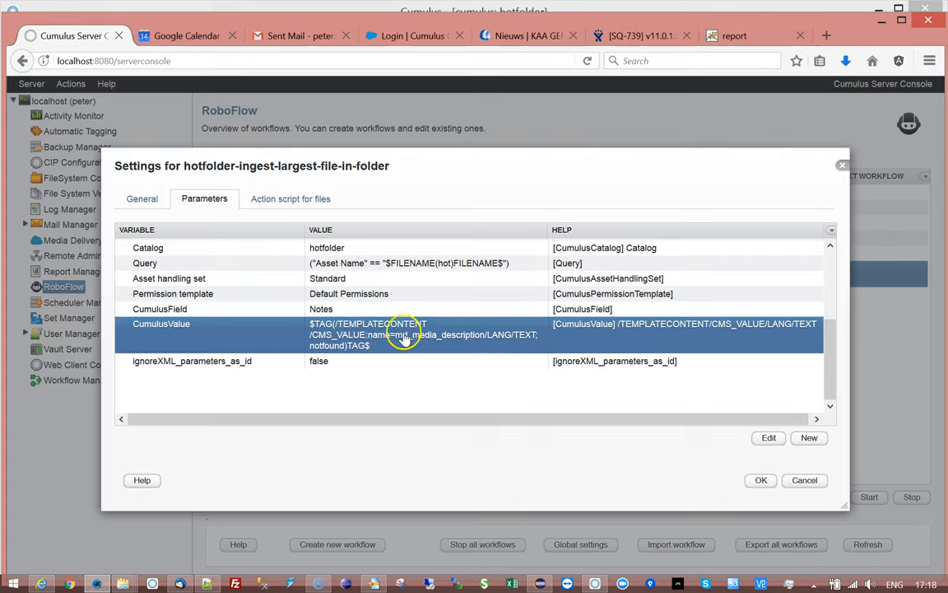
- Open the CumulusValue parameter for comparison with Meta.xml and cancel without changes
left_click(768, 437)
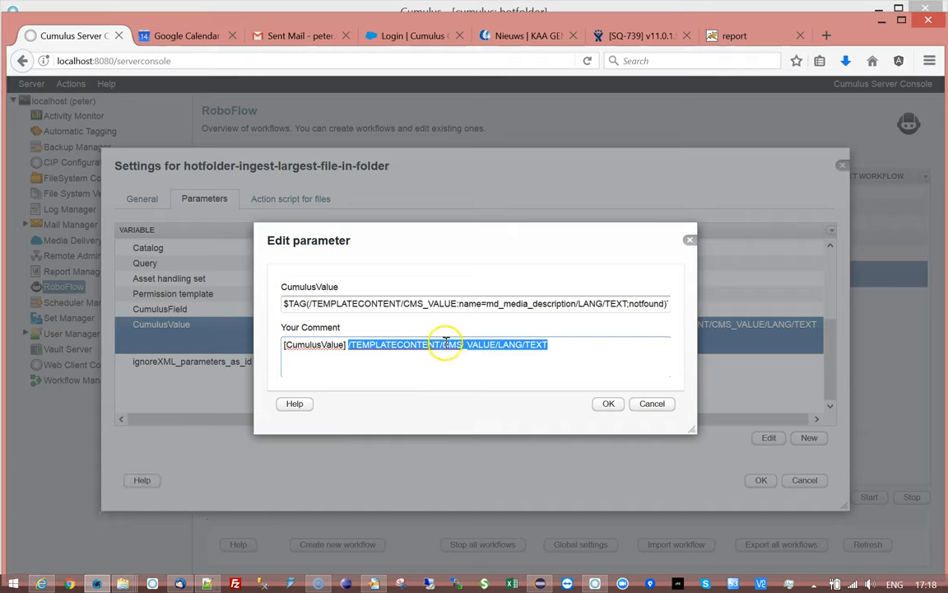
mouse_move(35, 578)
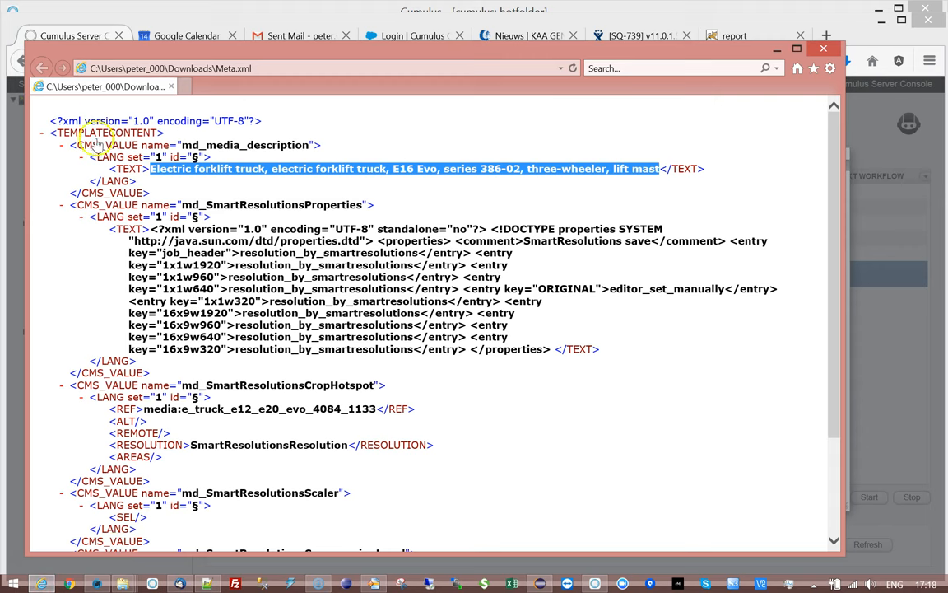
mouse_move(93, 148)
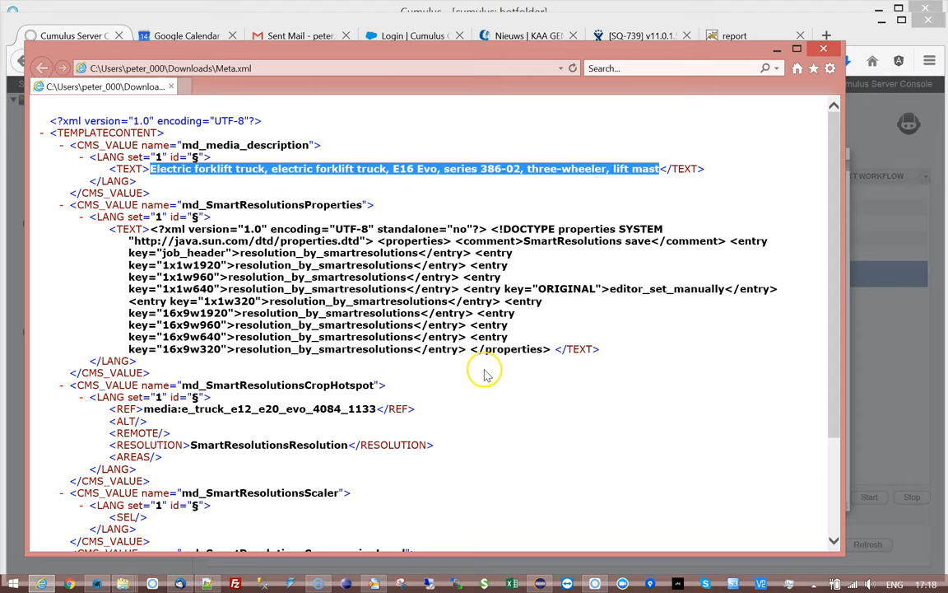
mouse_move(849, 399)
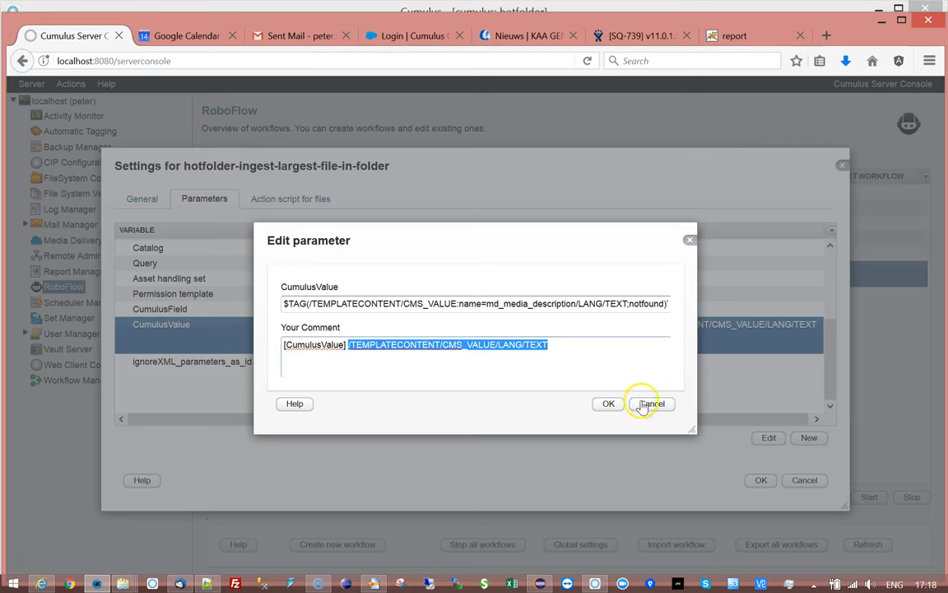
left_click(651, 404)
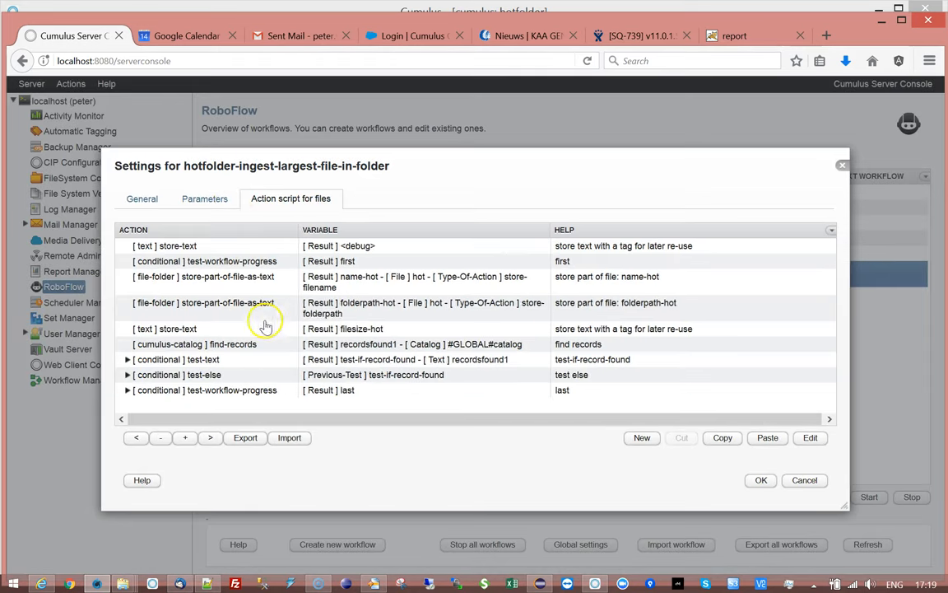
- Expand the record-found branch and the process-rows-from-table step in the action script
left_click(205, 359)
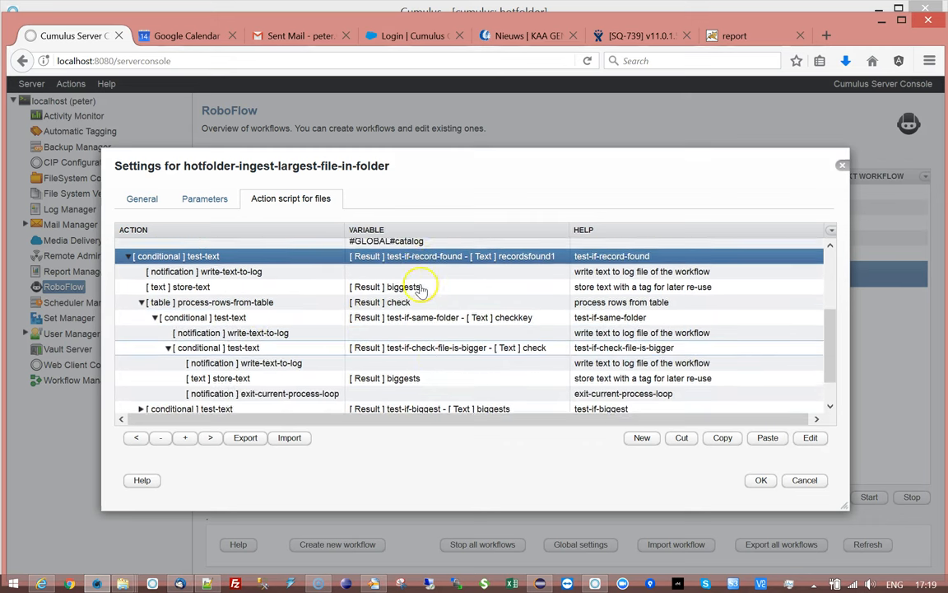
scroll("down", 3)
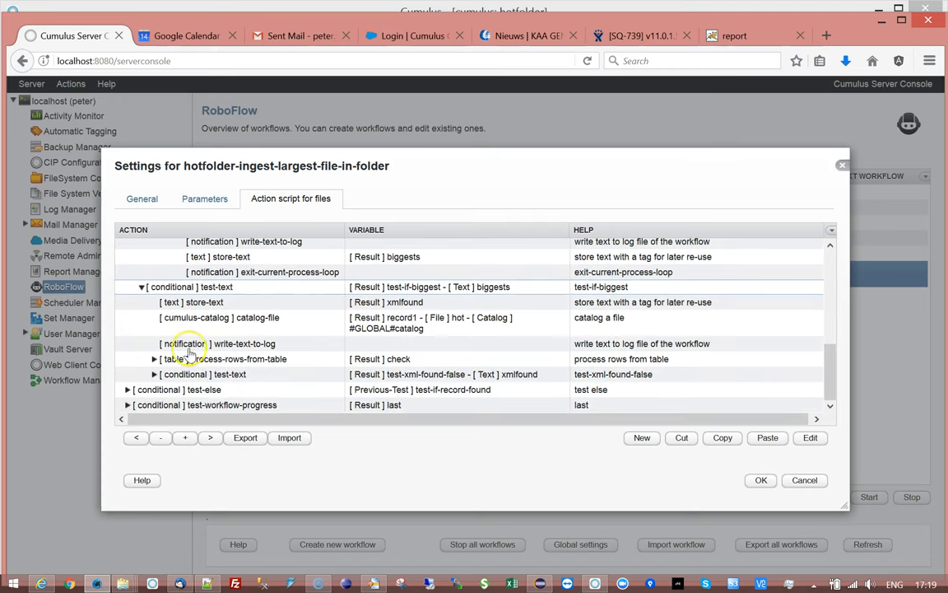
left_click(154, 358)
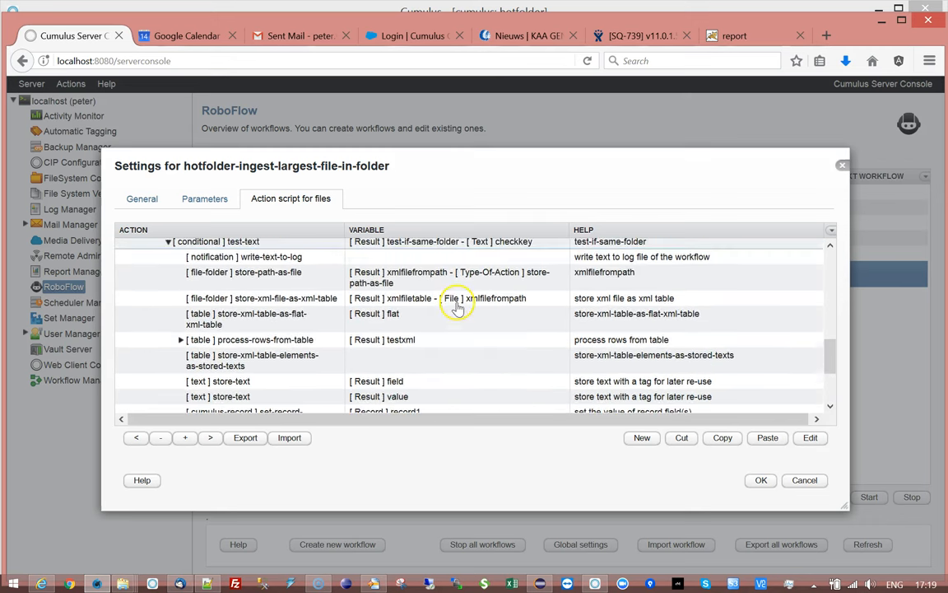
- Review the store-path-as-file step's Path-Of-File setting and close its dialog
double_click(244, 272)
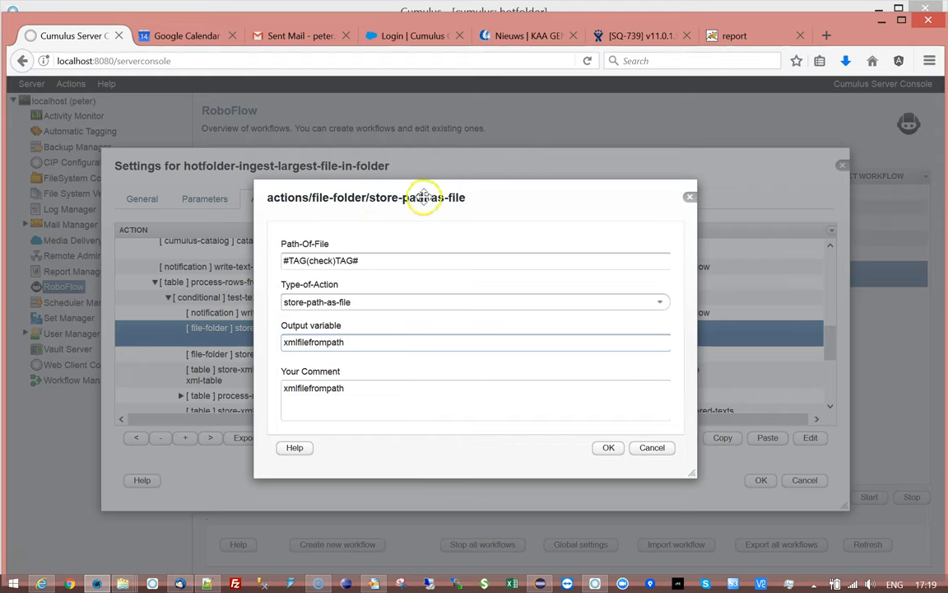
mouse_move(327, 271)
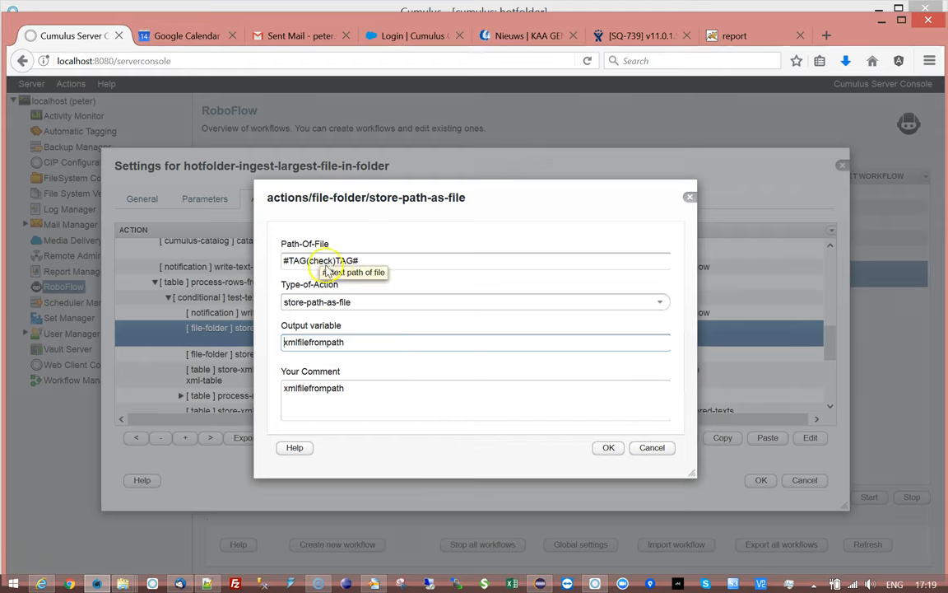
left_click(608, 447)
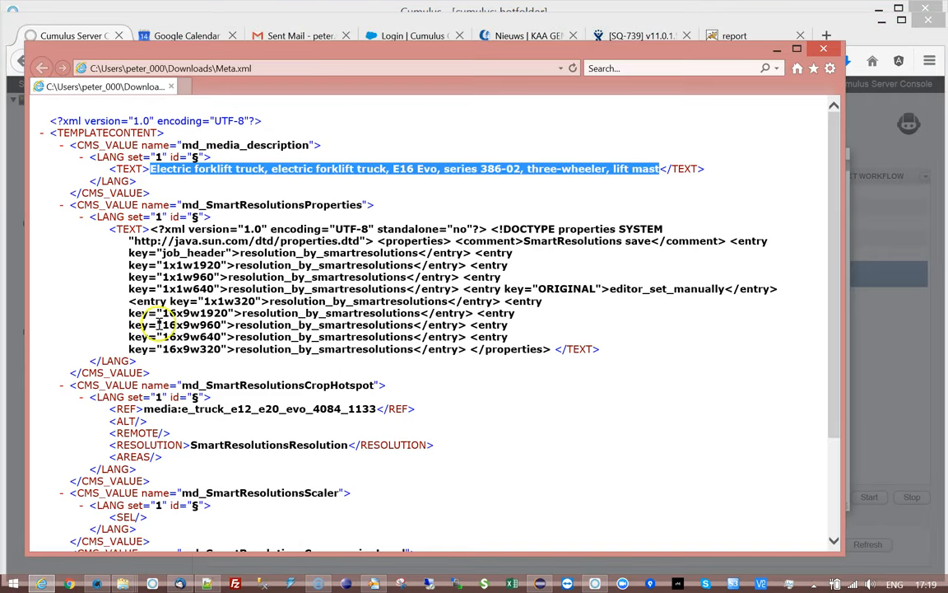
double_click(125, 229)
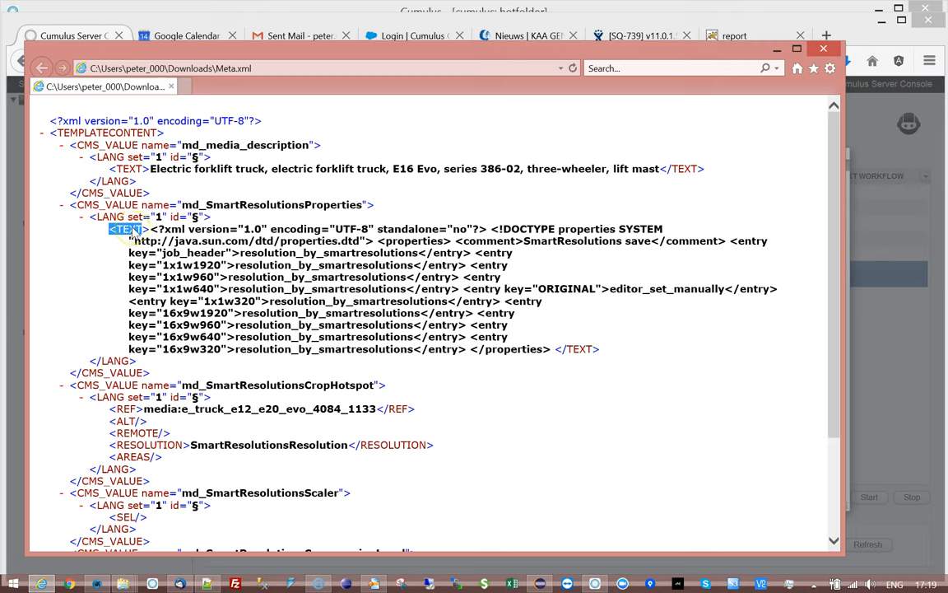
mouse_move(163, 228)
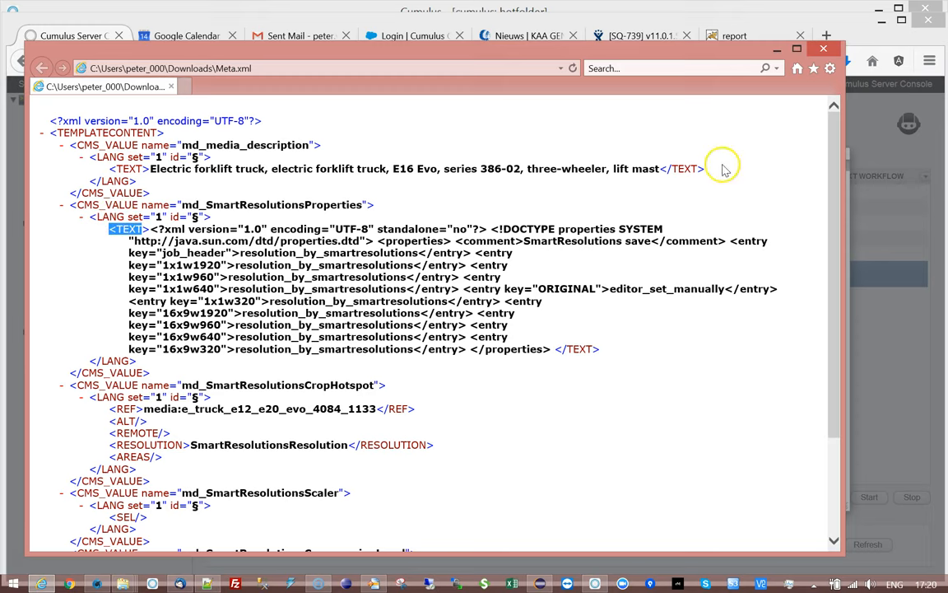
mouse_move(860, 138)
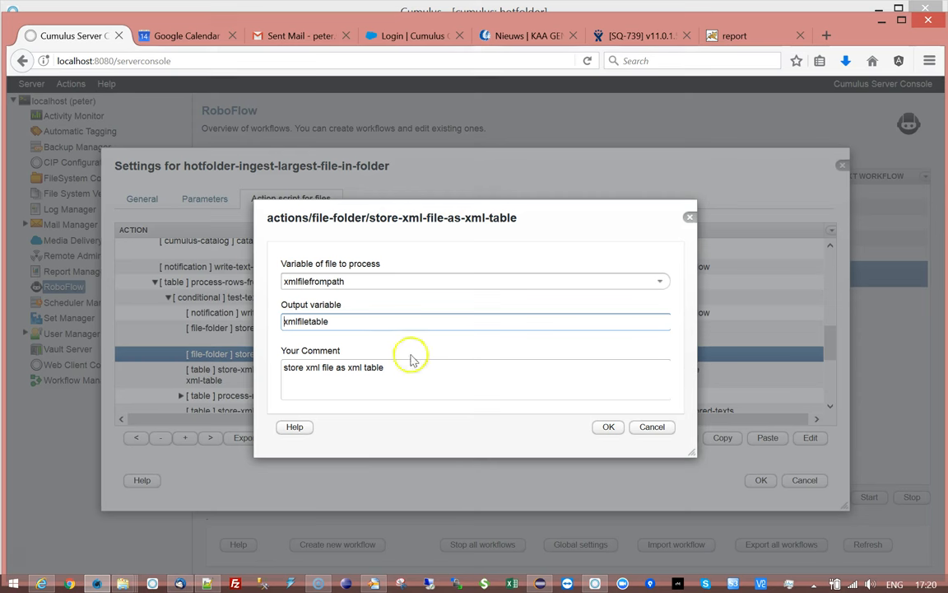
- Close the store-xml-file-as-xml-table settings and expand process-rows-from-table to show its log step
left_click(608, 427)
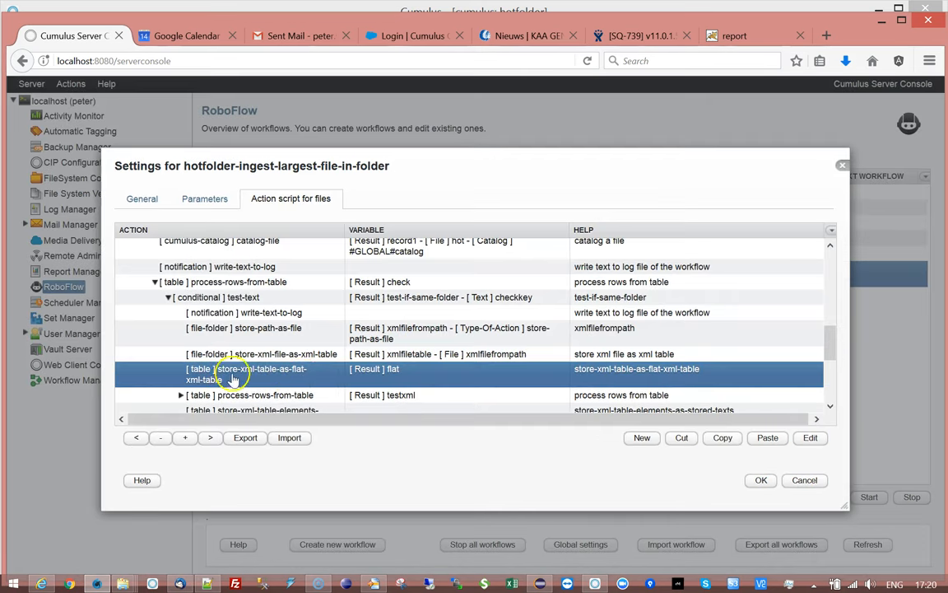
mouse_move(253, 372)
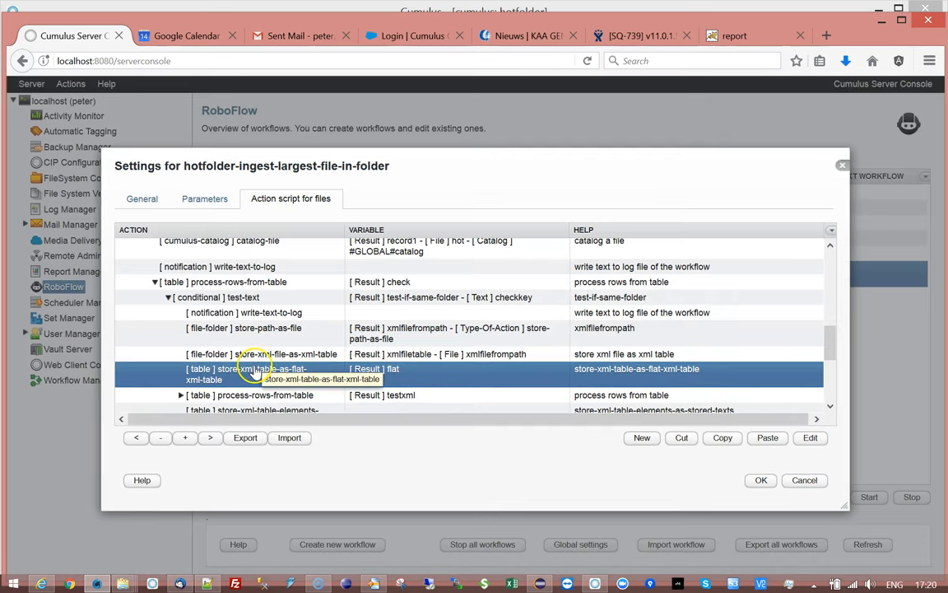
scroll("down", 3)
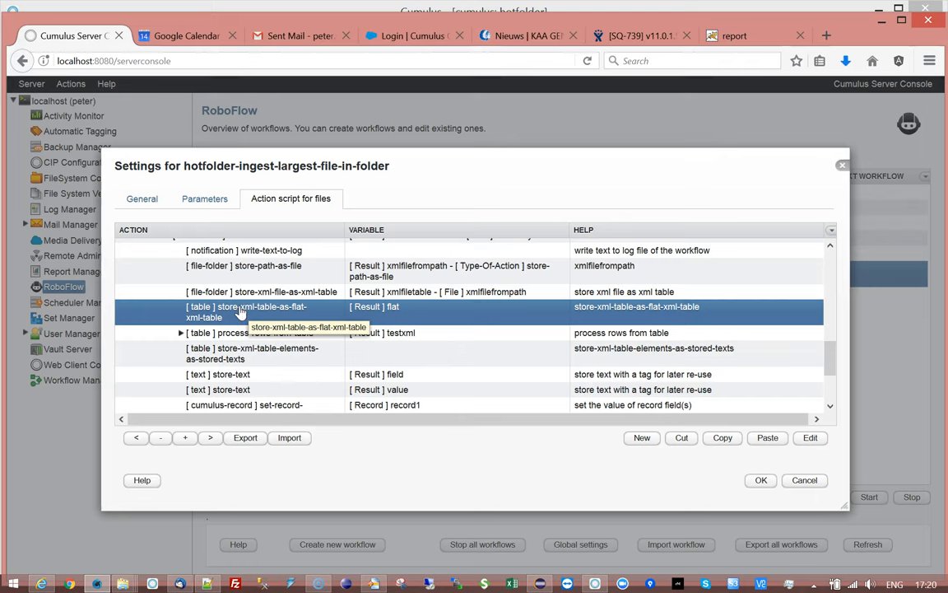
mouse_move(239, 454)
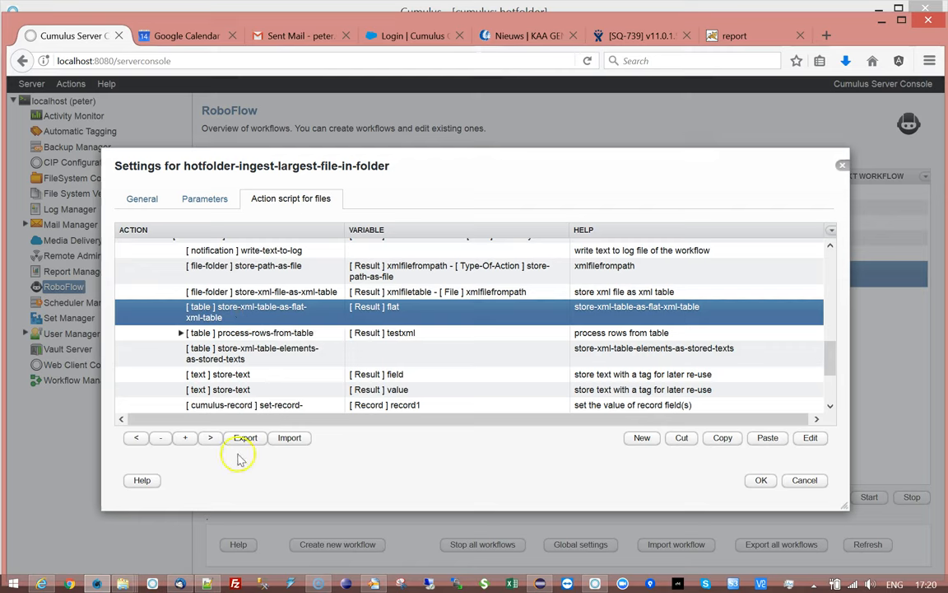
left_click(180, 333)
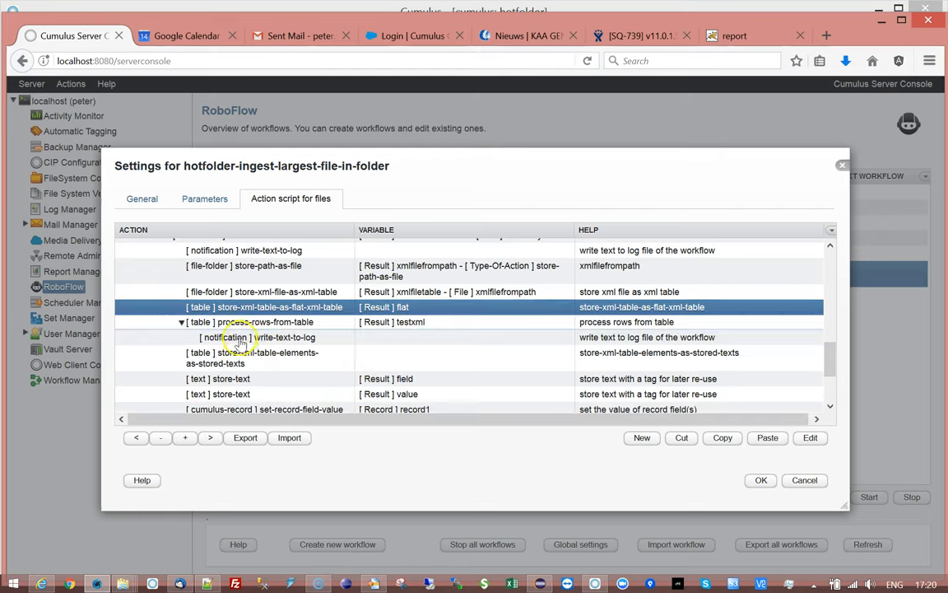
- Prefix the nested write-text-to-log message with <debug> and confirm
double_click(243, 337)
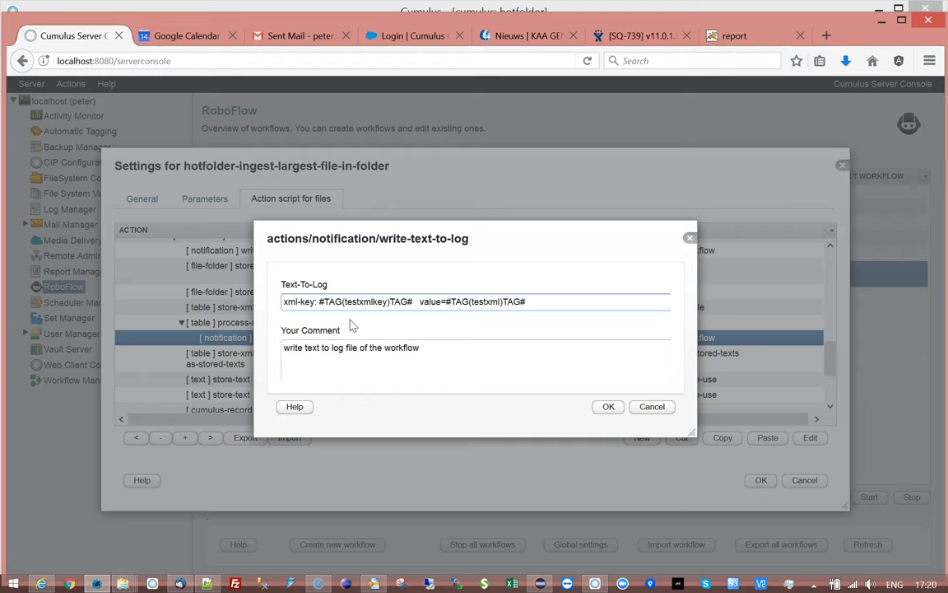
type("<debug>")
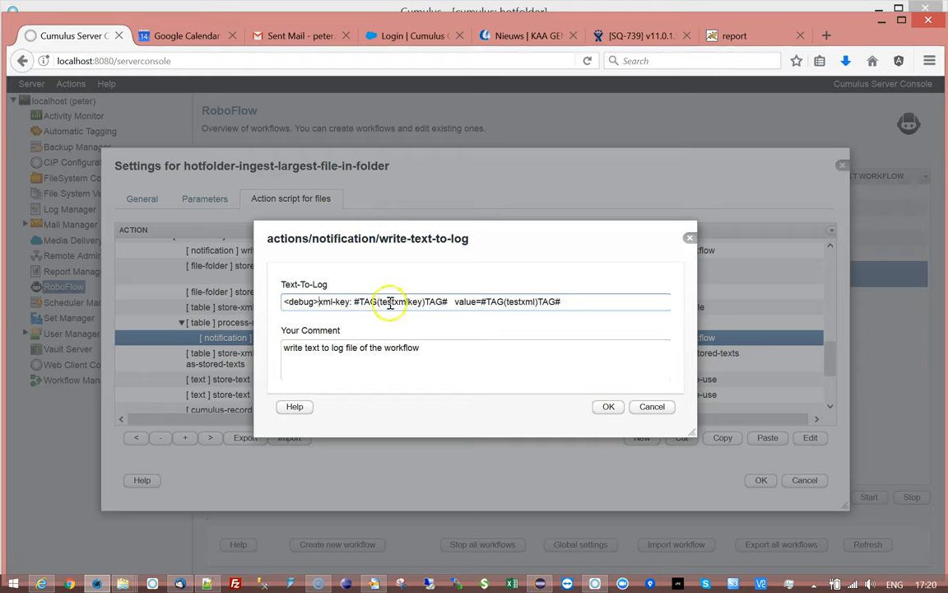
double_click(399, 302)
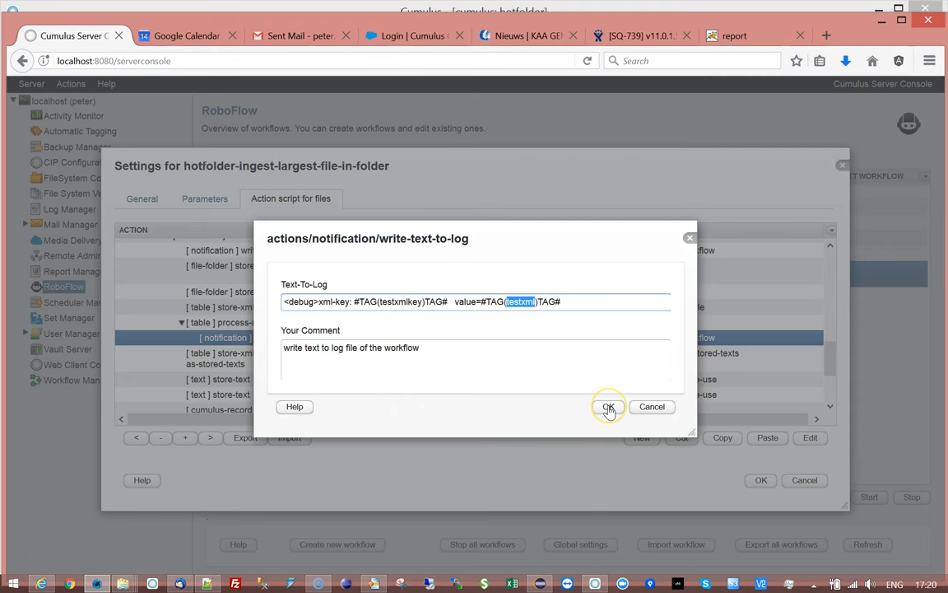
left_click(609, 407)
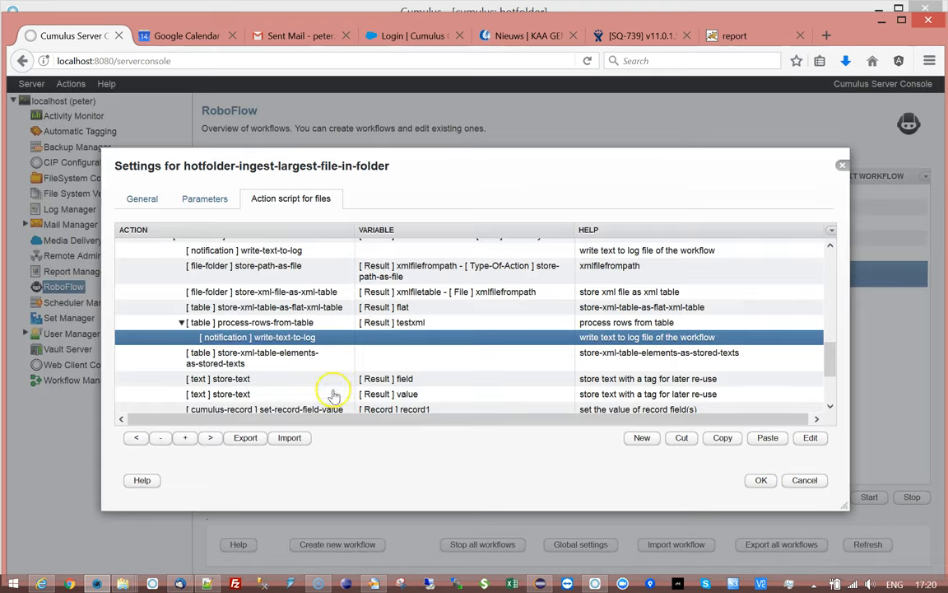
mouse_move(238, 307)
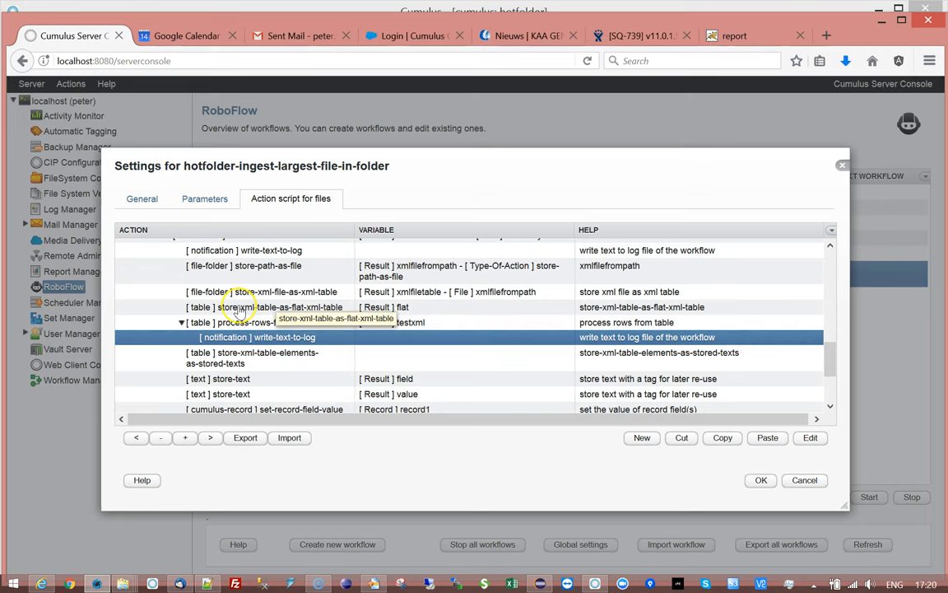
- Step through the process-rows, write-to-log, store-XML-elements and store-field-text actions
left_click(251, 322)
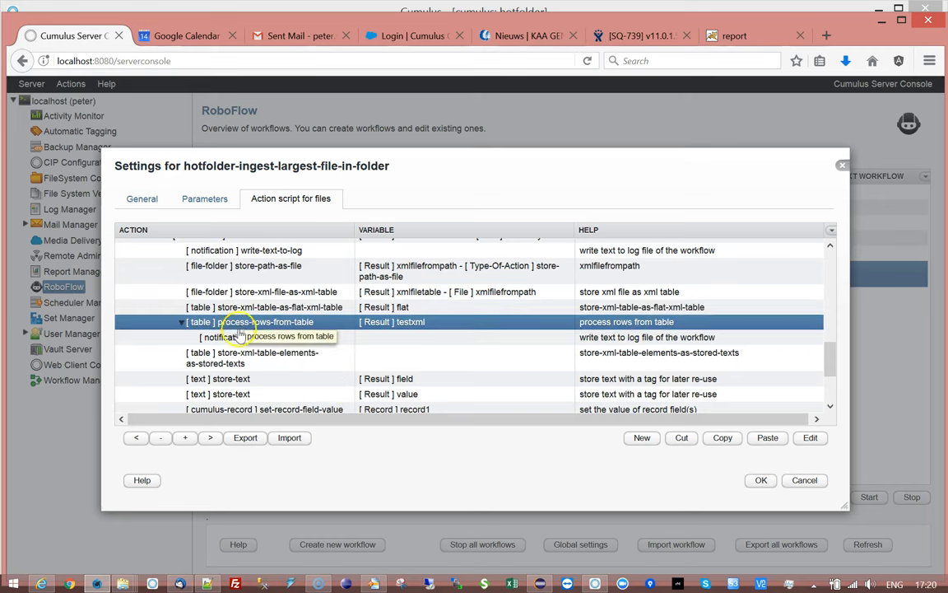
left_click(256, 336)
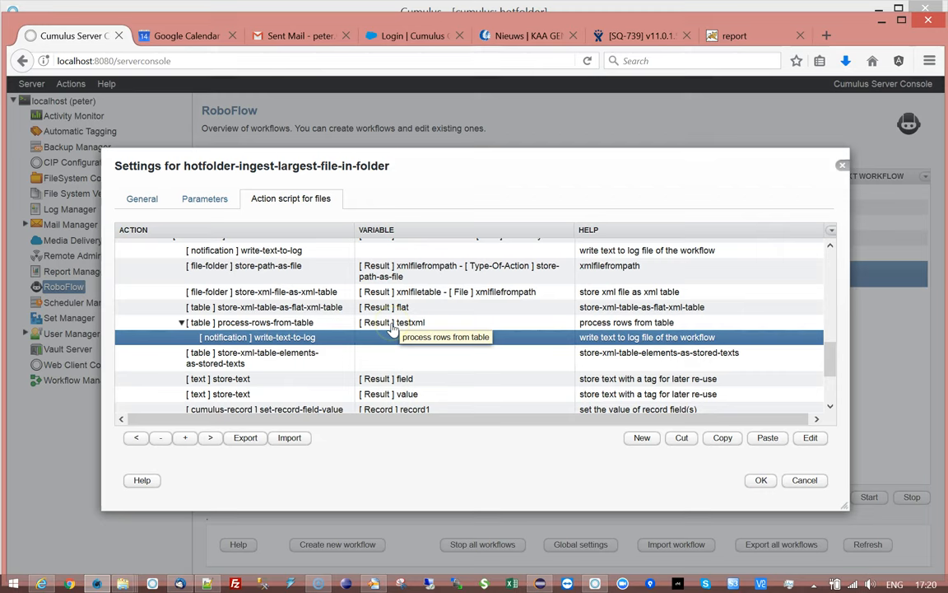
left_click(252, 358)
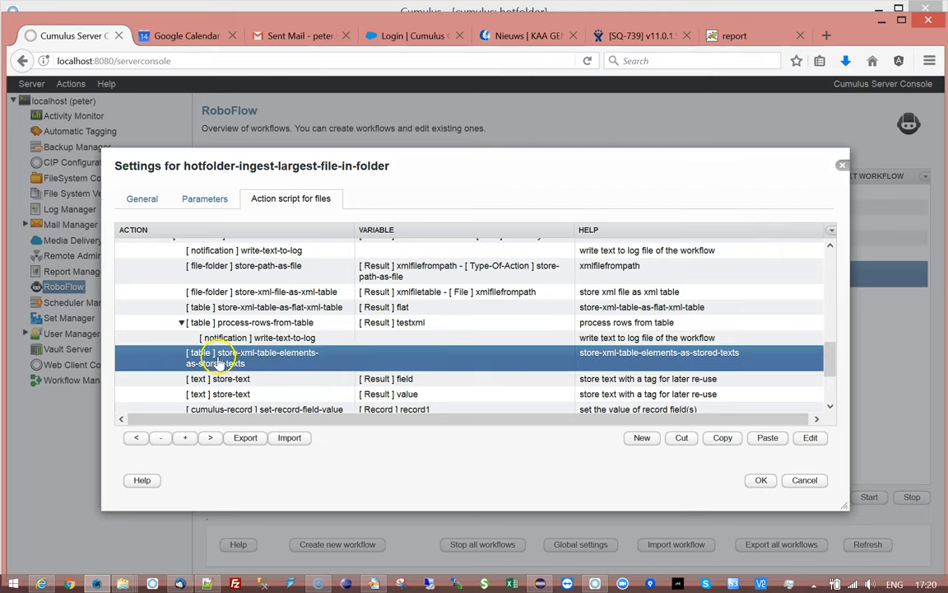
mouse_move(336, 323)
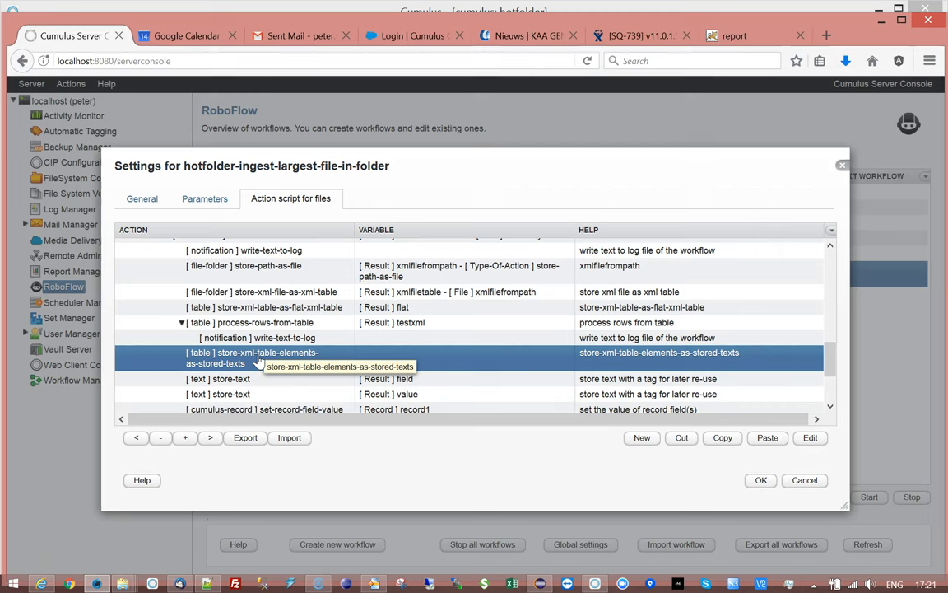
left_click(218, 378)
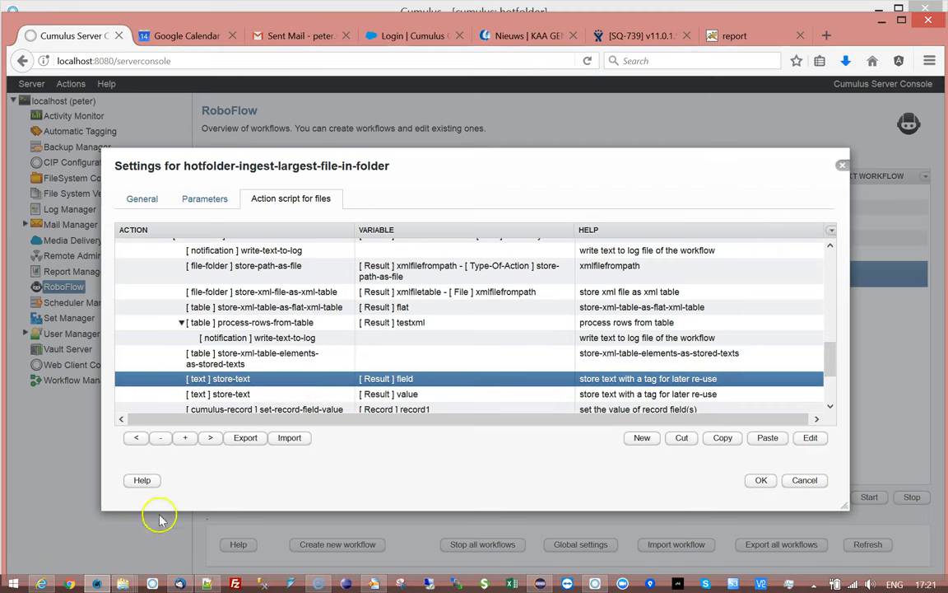
left_click(278, 358)
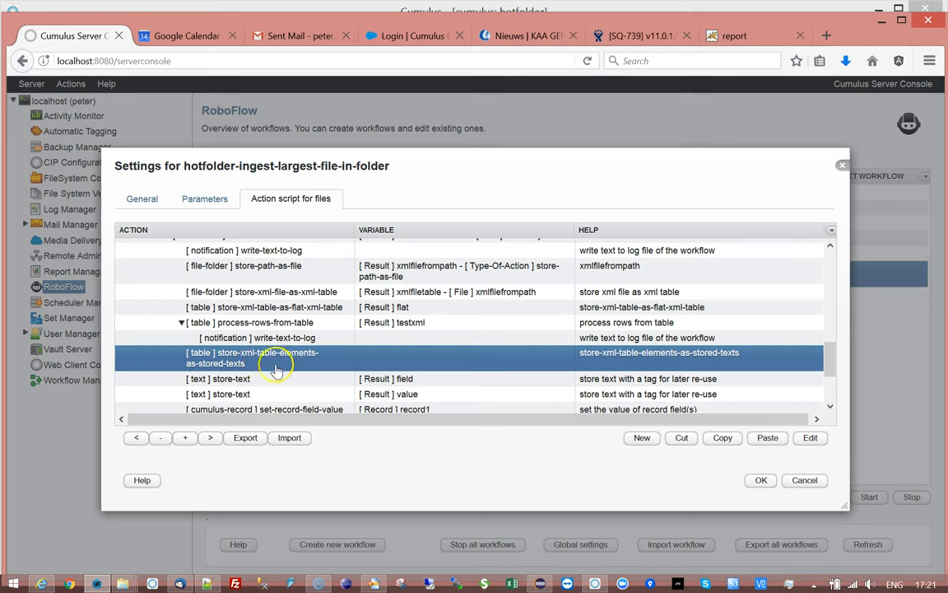
mouse_move(293, 372)
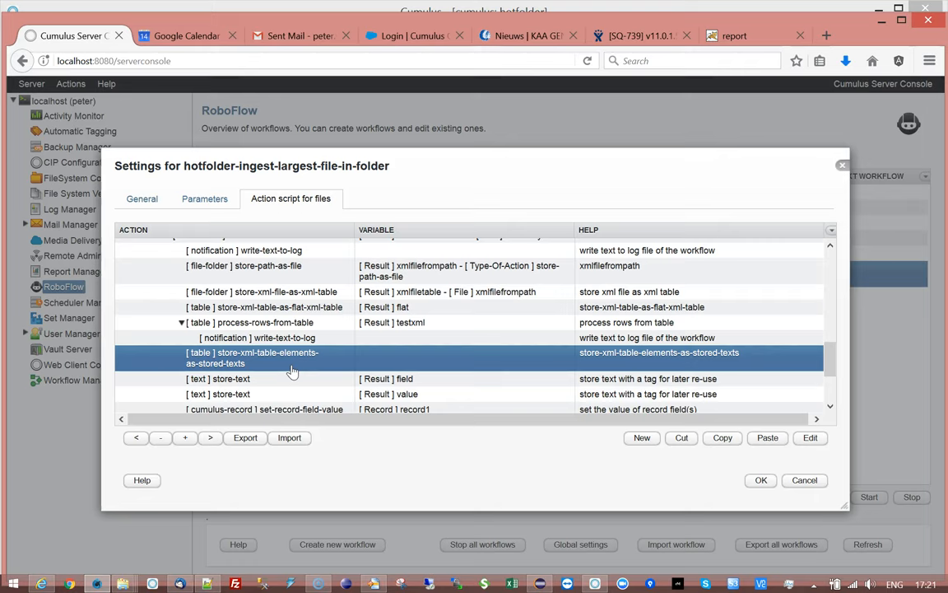
left_click(205, 198)
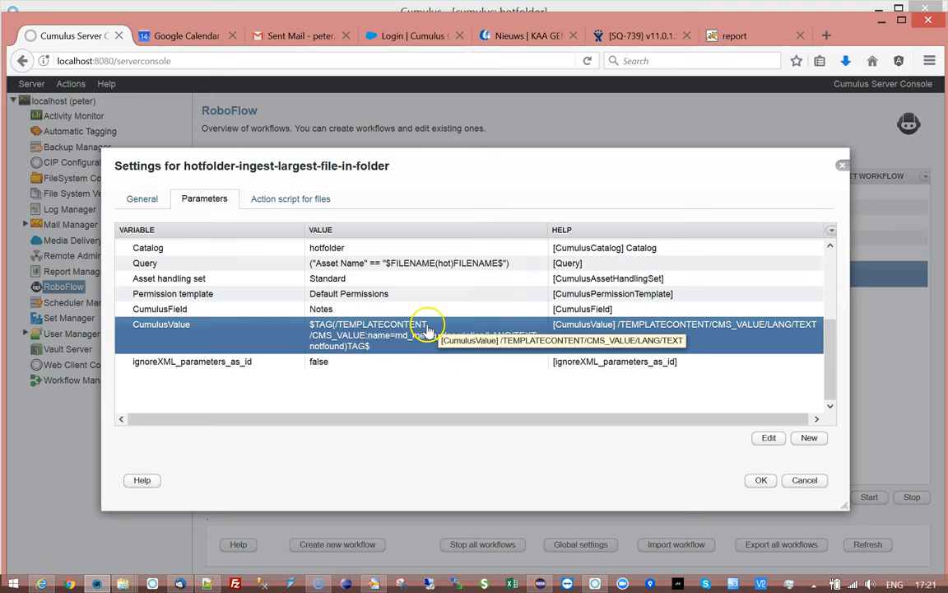
- Inspect CumulusValue's $TAG expression for Notes and close the editor unchanged
left_click(767, 437)
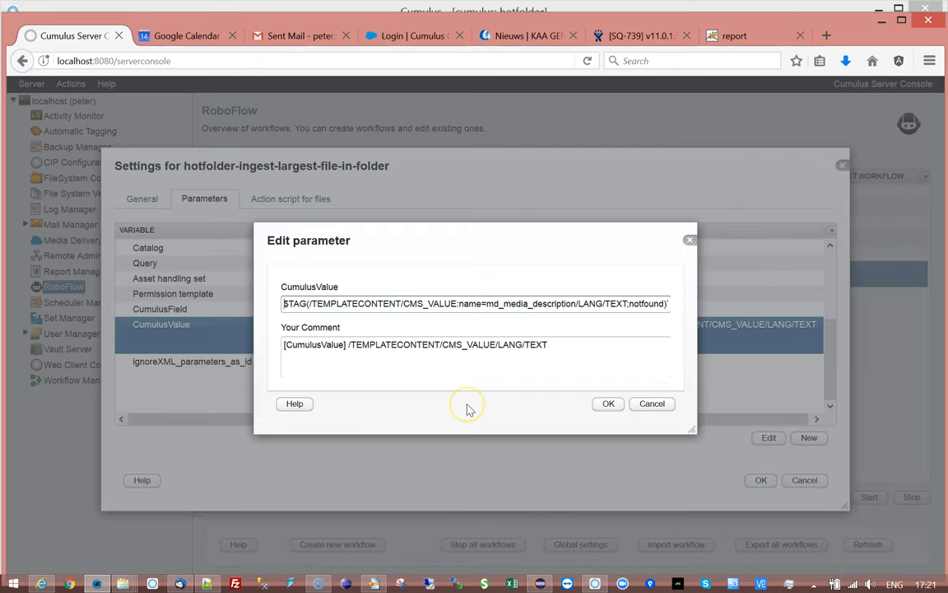
mouse_move(504, 409)
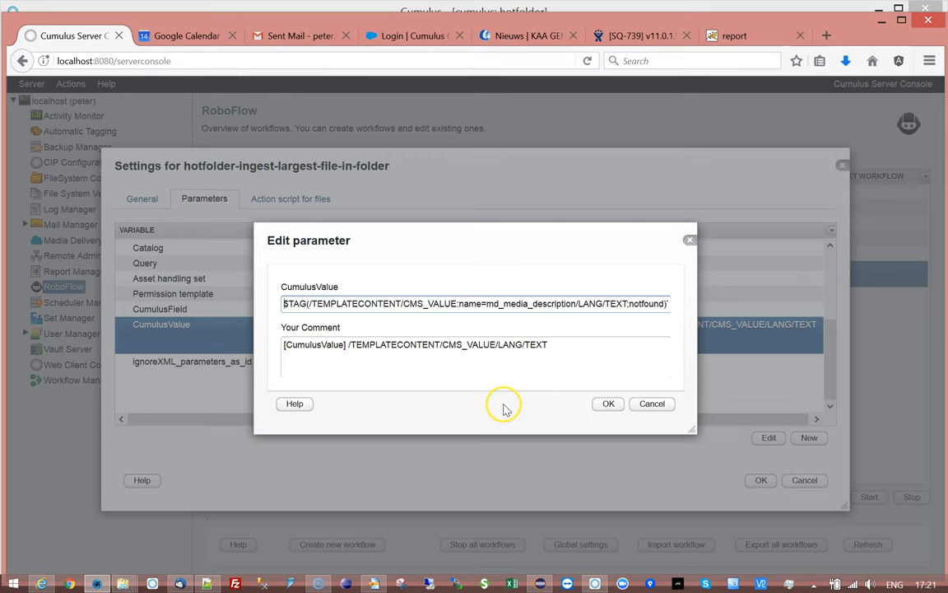
left_click(609, 404)
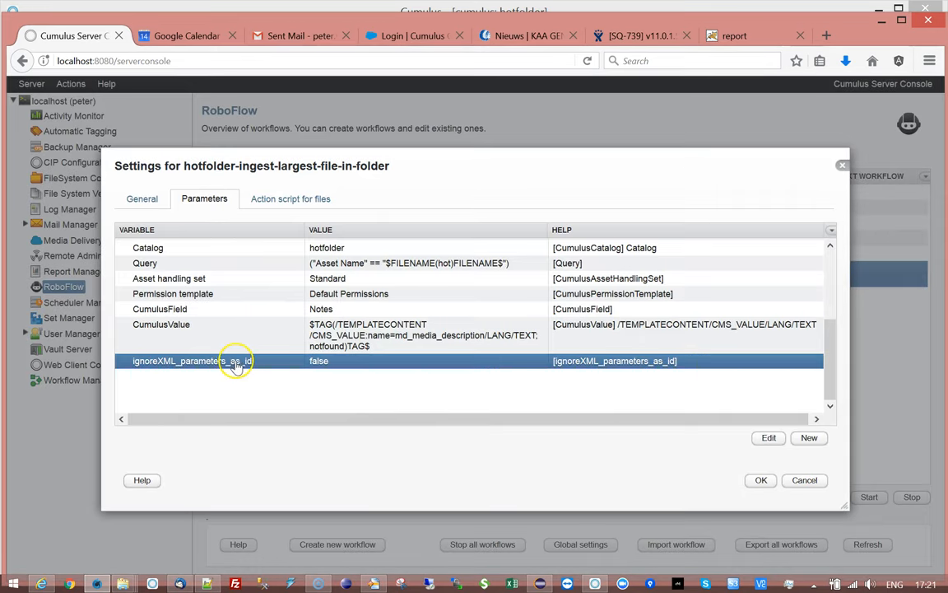
mouse_move(325, 434)
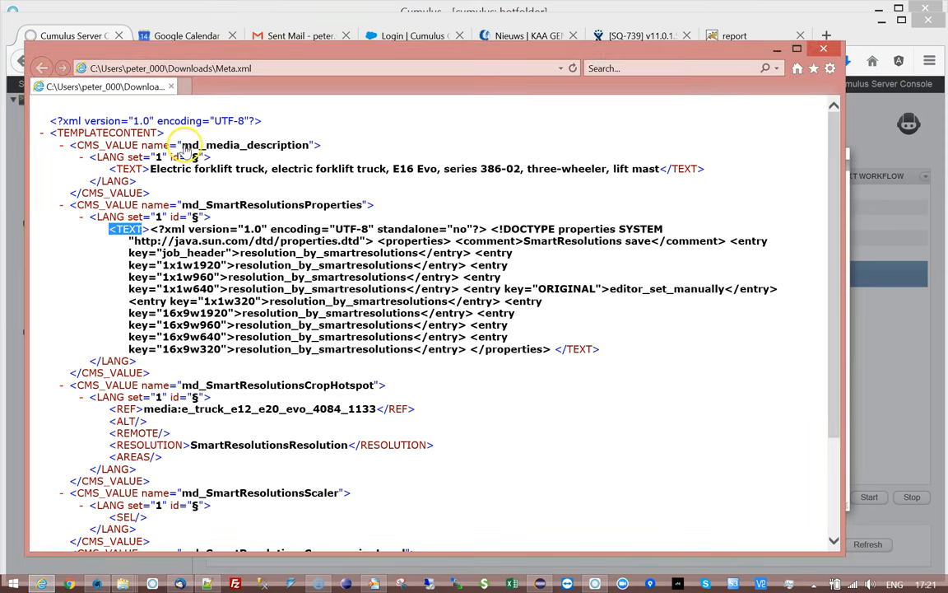
mouse_move(241, 153)
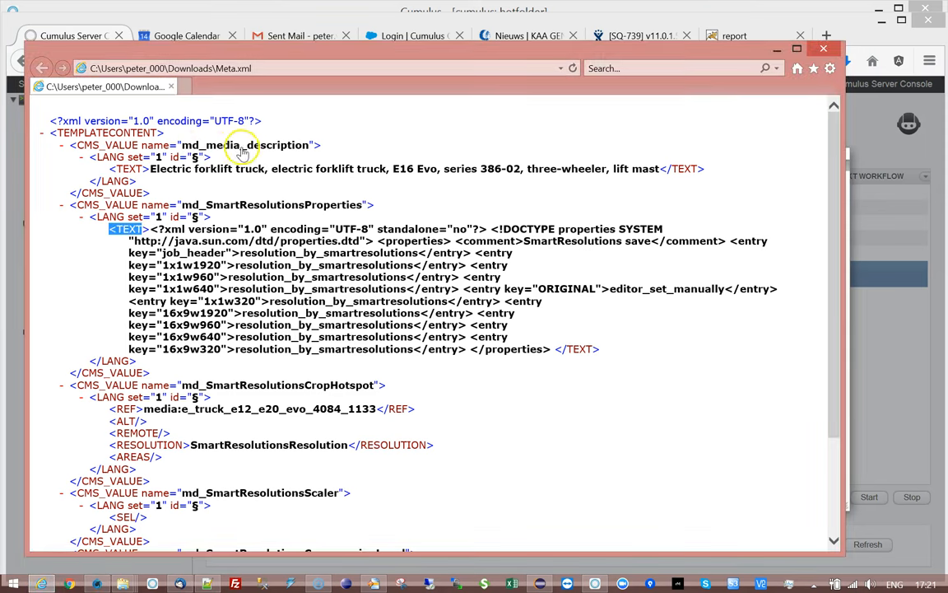
mouse_move(302, 150)
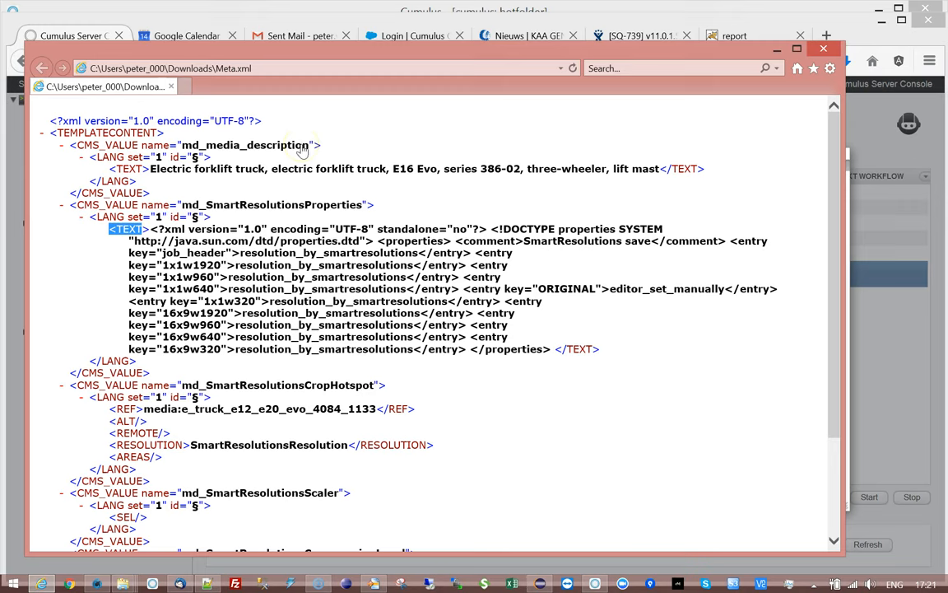
mouse_move(163, 150)
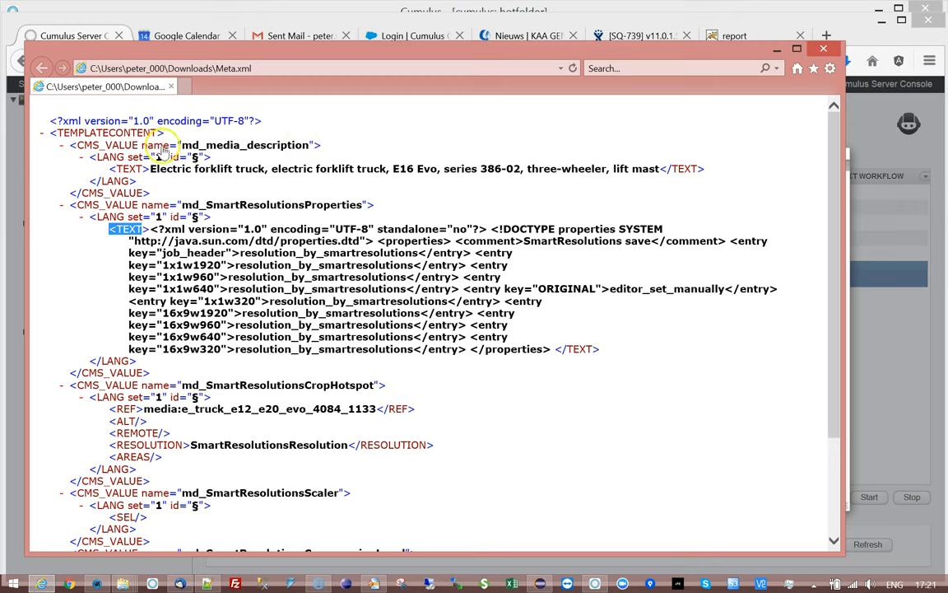
mouse_move(168, 200)
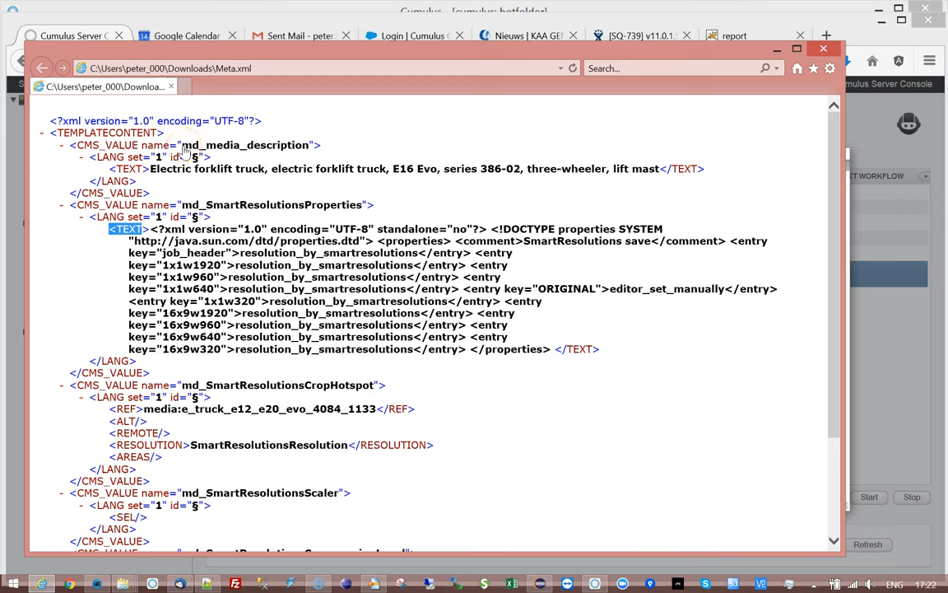
mouse_move(146, 150)
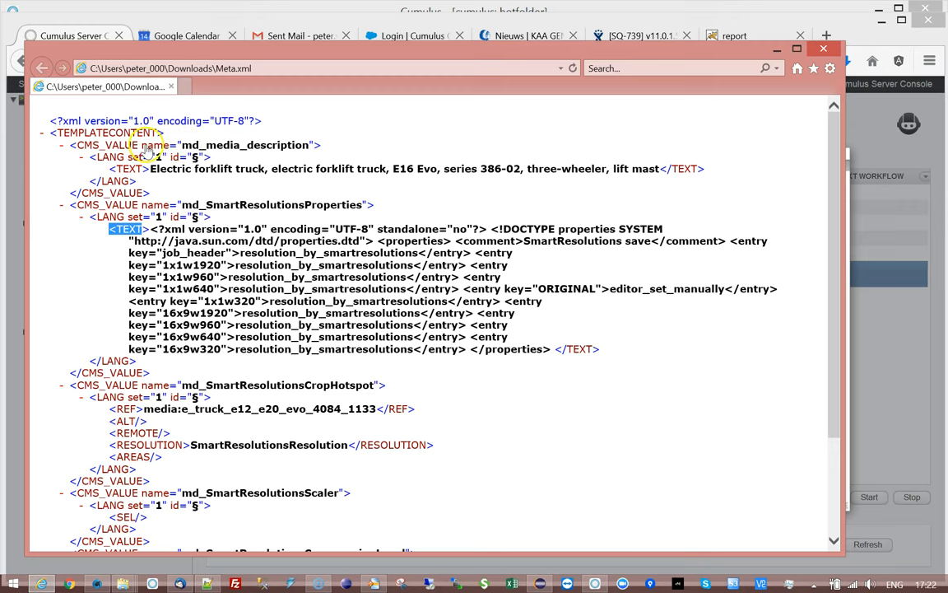
mouse_move(275, 155)
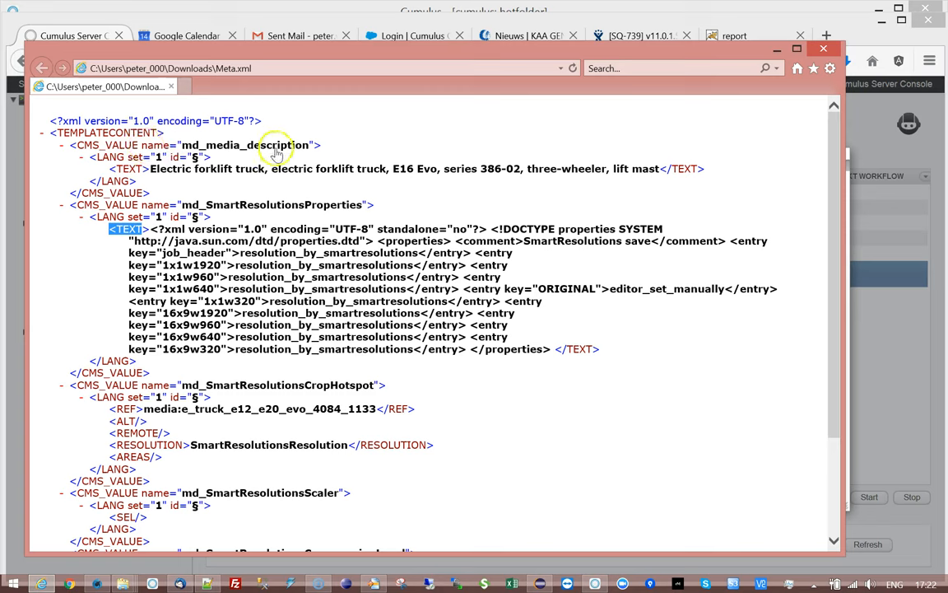
mouse_move(110, 217)
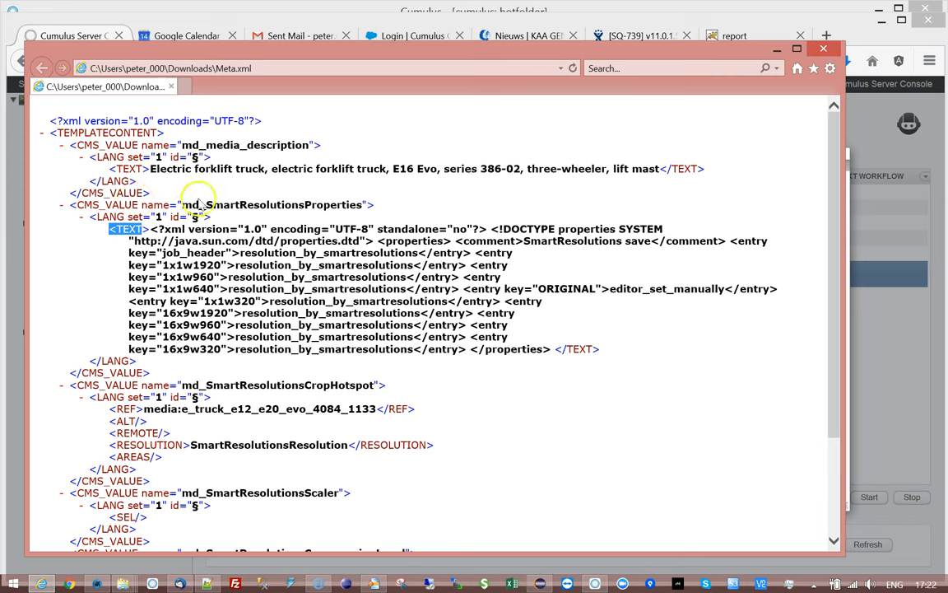
mouse_move(262, 208)
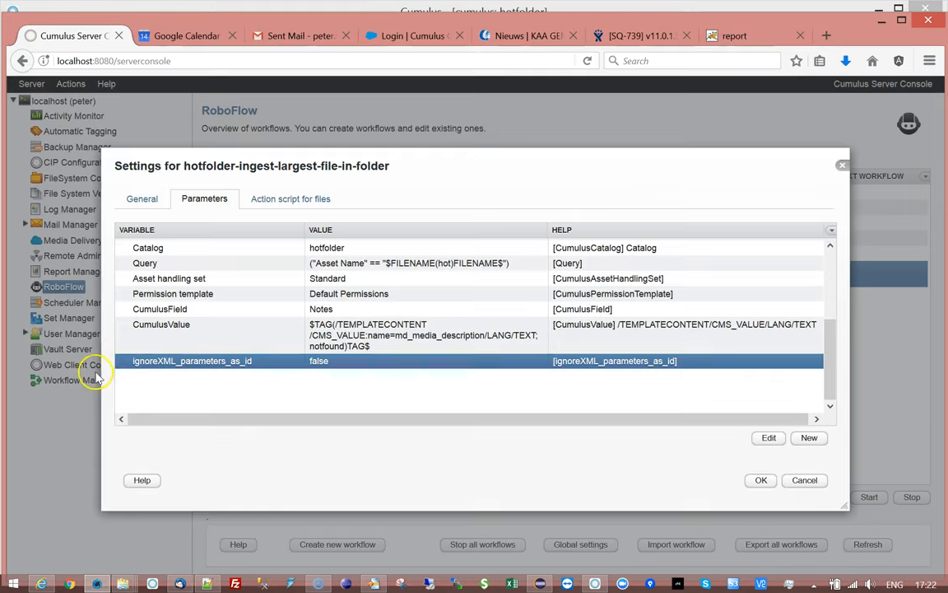
mouse_move(253, 361)
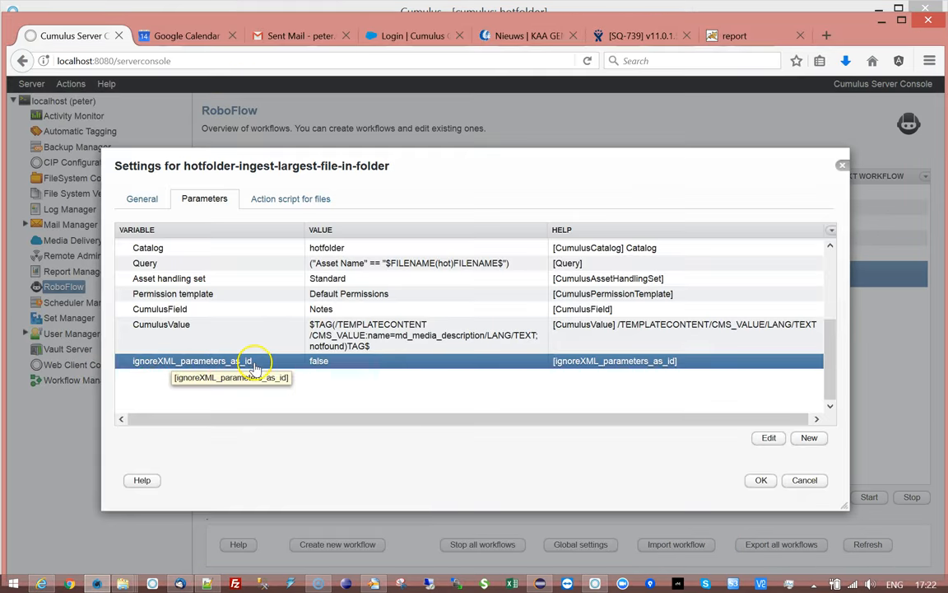
mouse_move(354, 380)
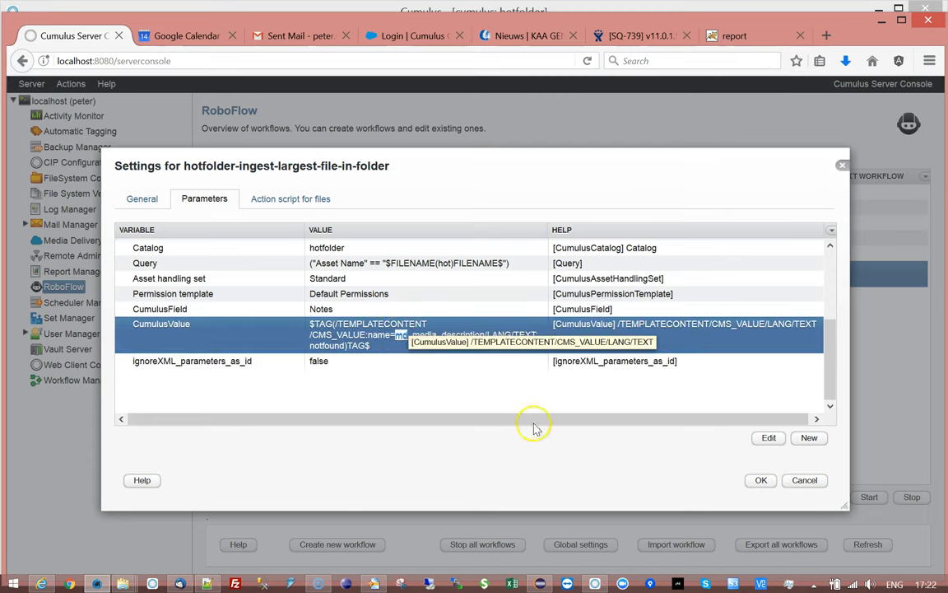
left_click(768, 437)
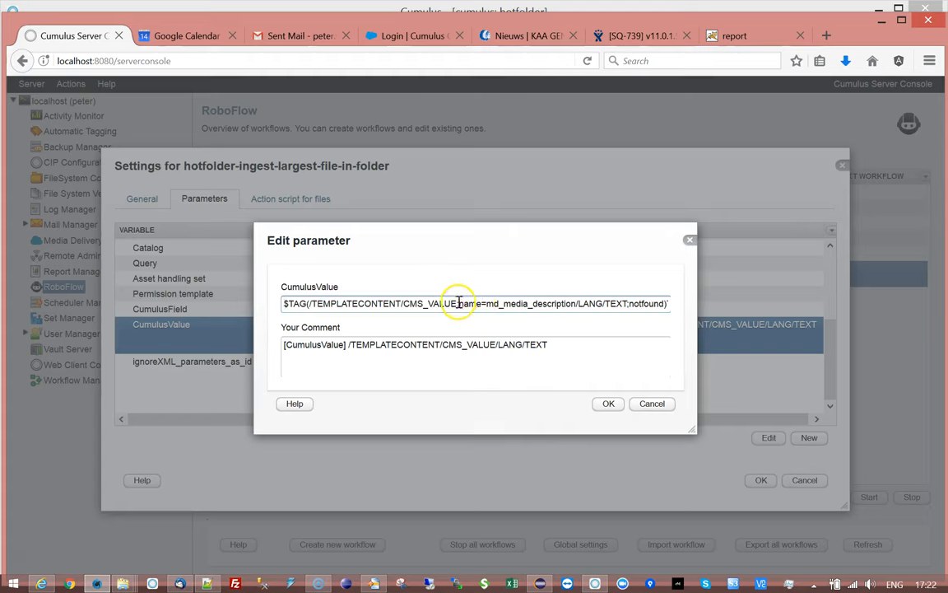
double_click(468, 303)
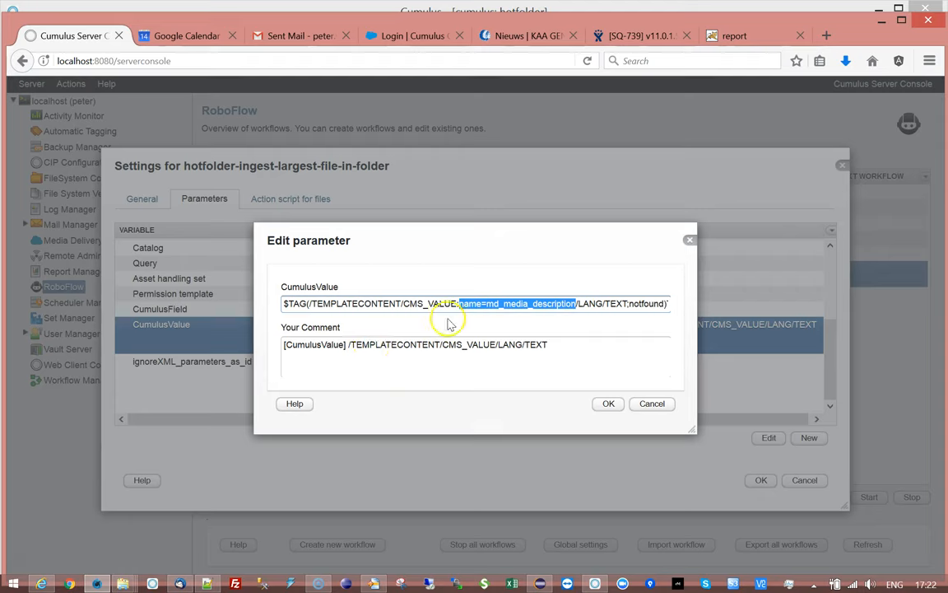
double_click(428, 303)
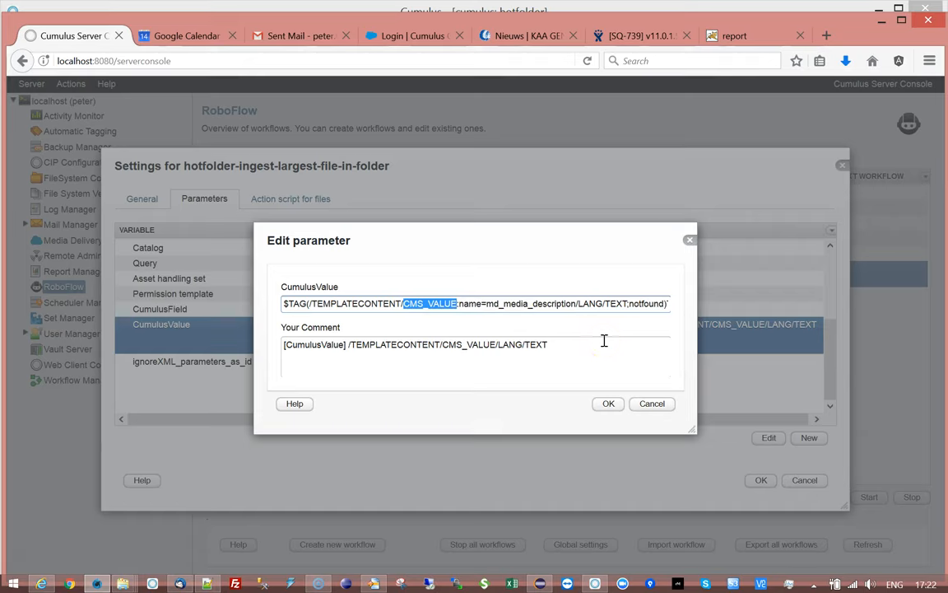
mouse_move(459, 326)
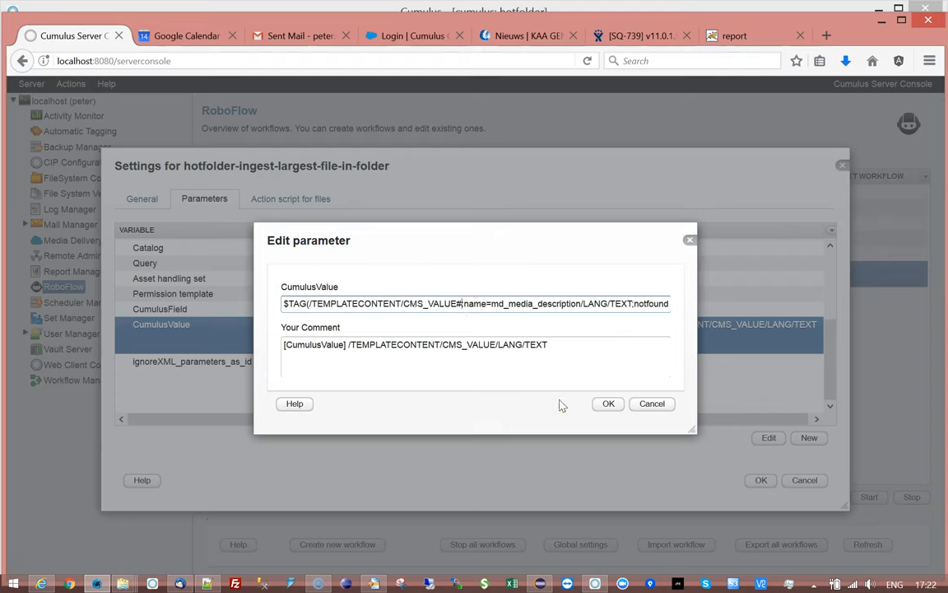
type("#0000")
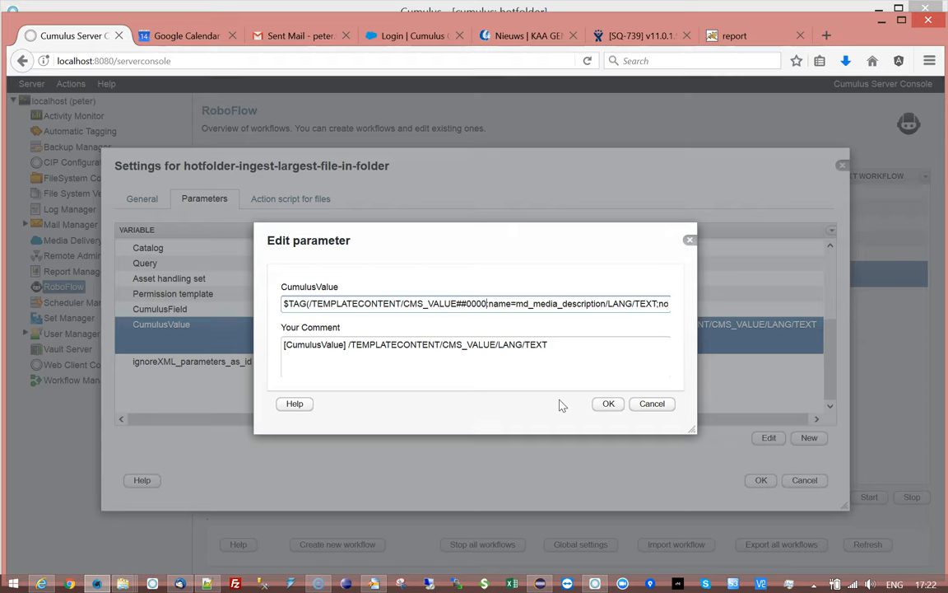
type("1")
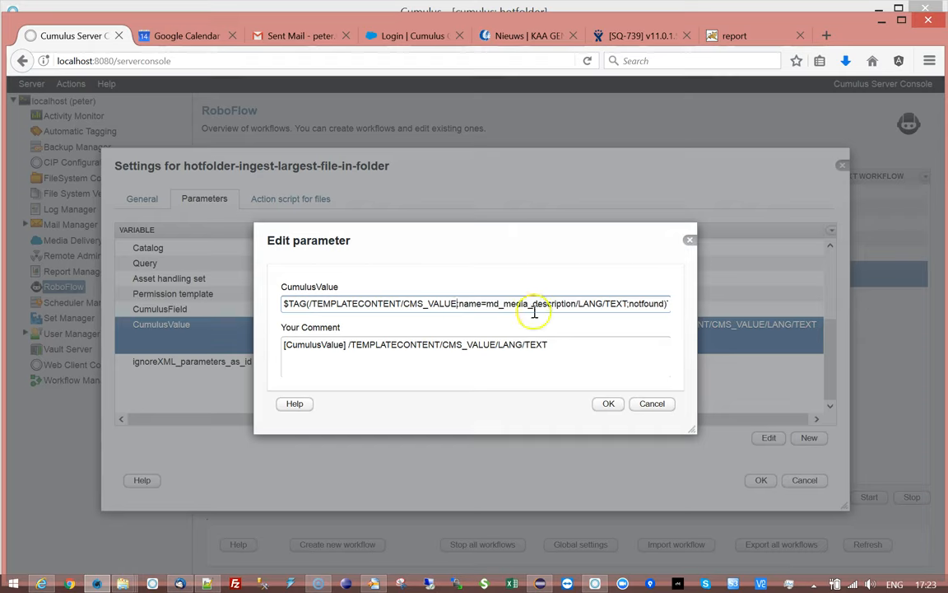
double_click(553, 303)
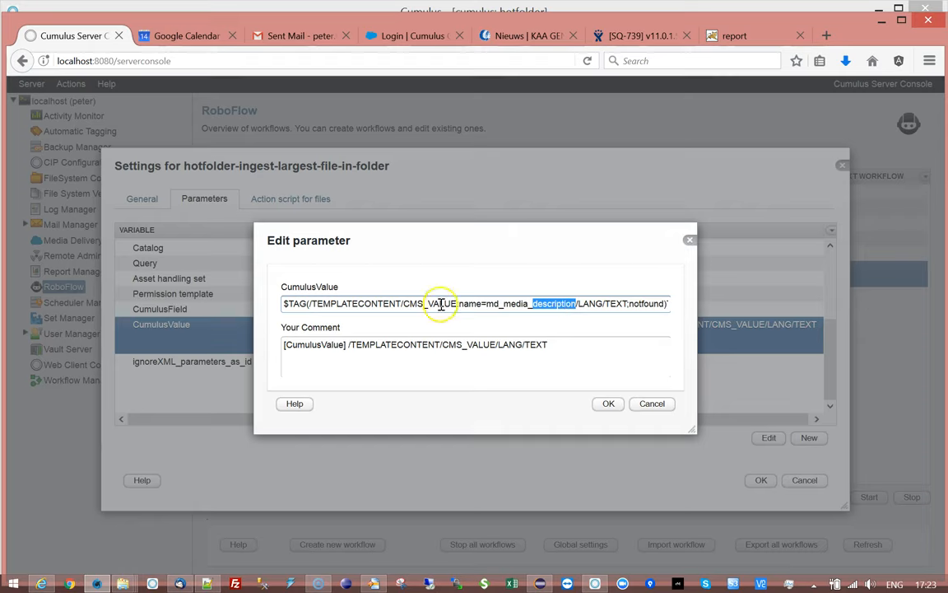
left_click(404, 303)
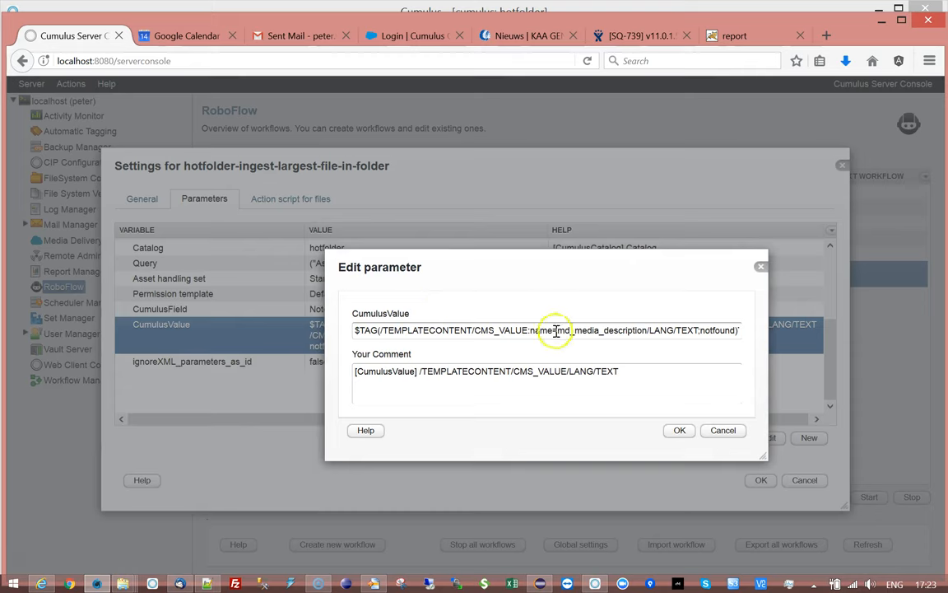
double_click(541, 330)
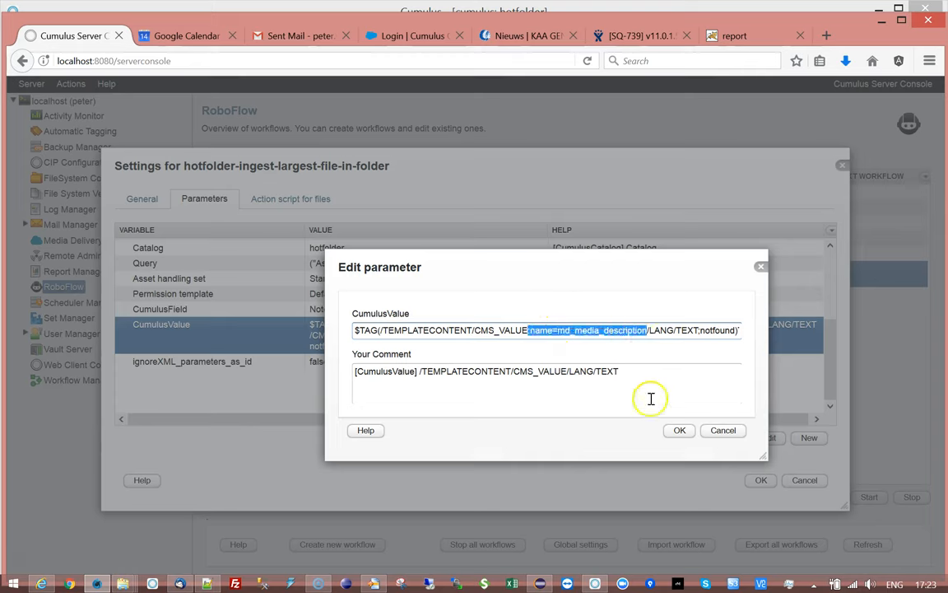
left_click(683, 330)
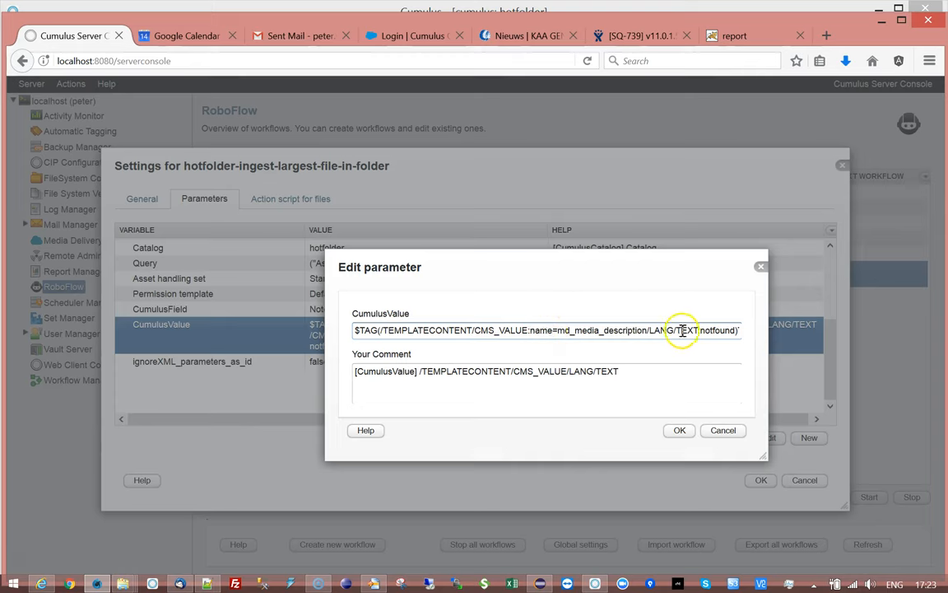
double_click(685, 330)
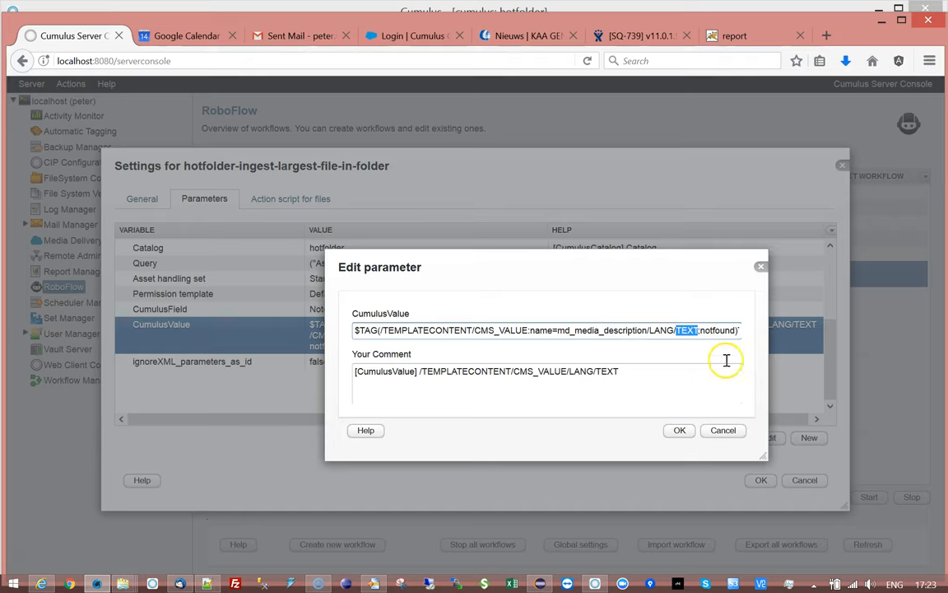
mouse_move(607, 434)
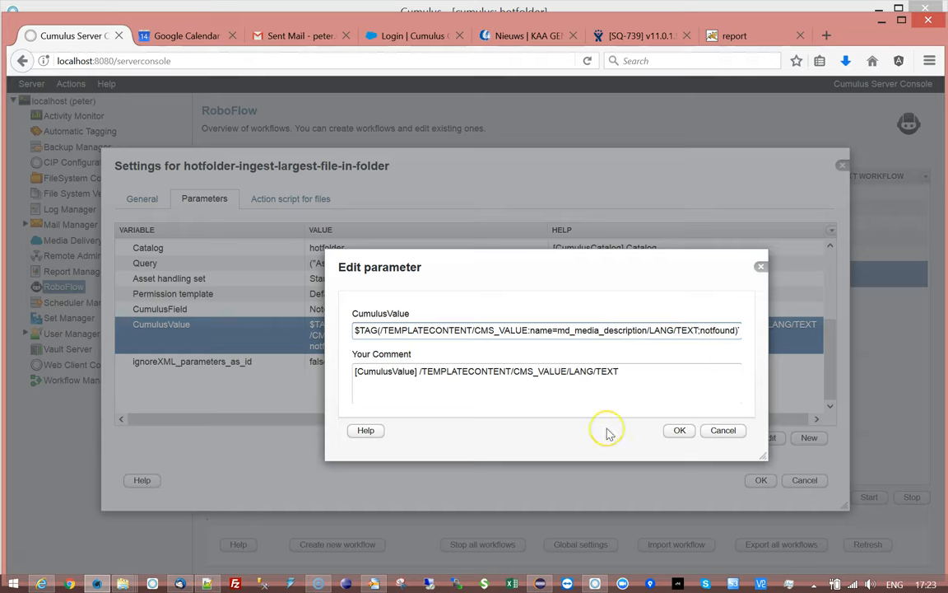
mouse_move(424, 374)
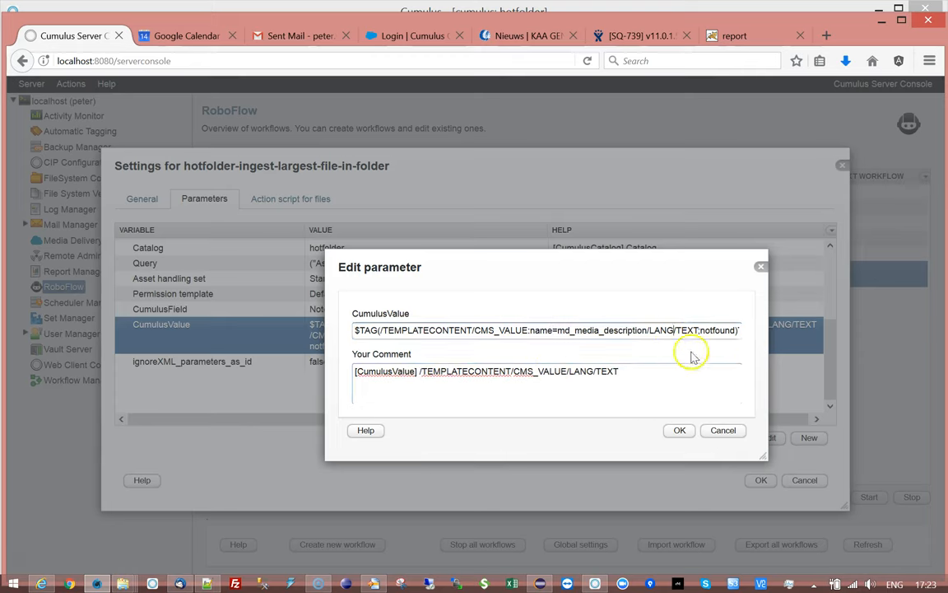
mouse_move(716, 364)
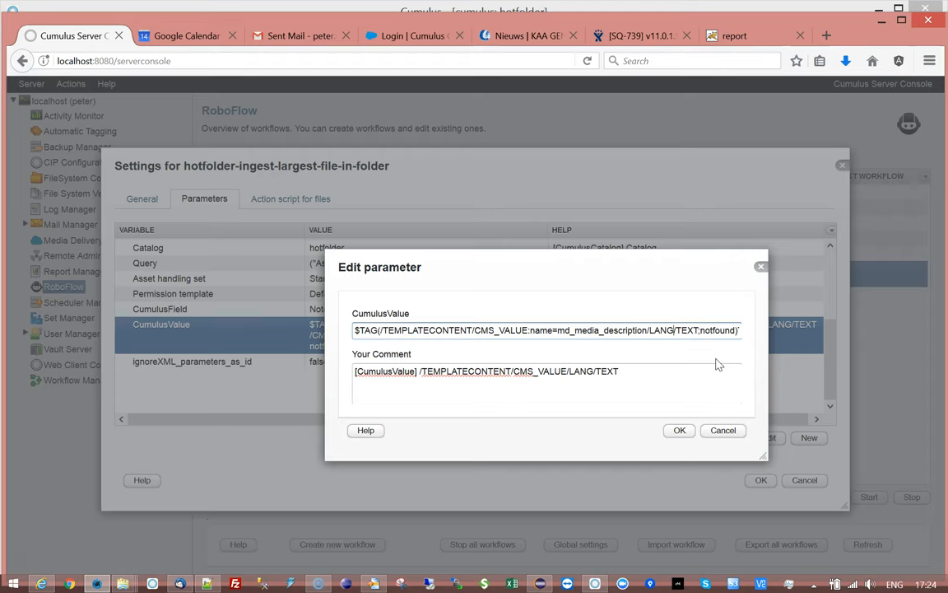
mouse_move(580, 355)
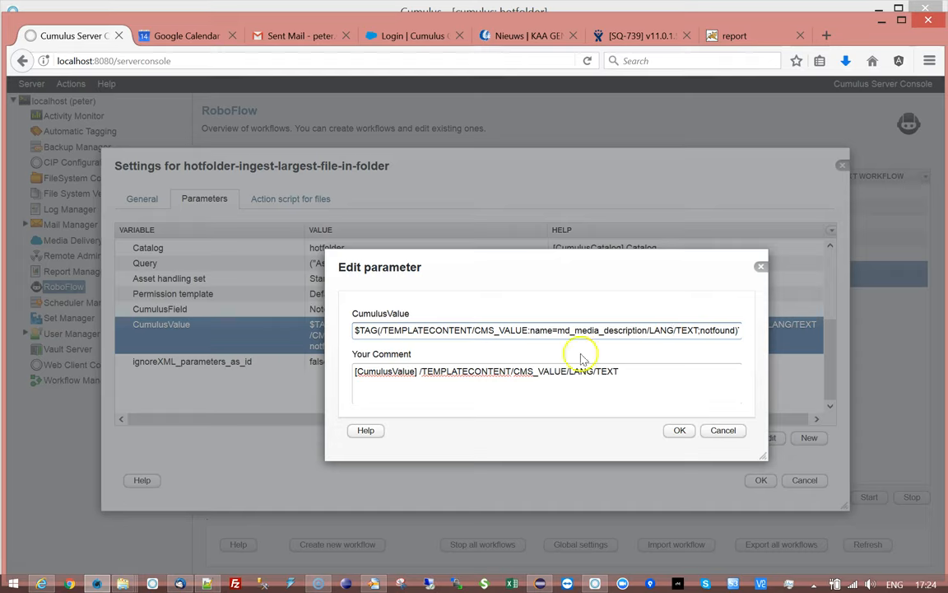
left_click(387, 330)
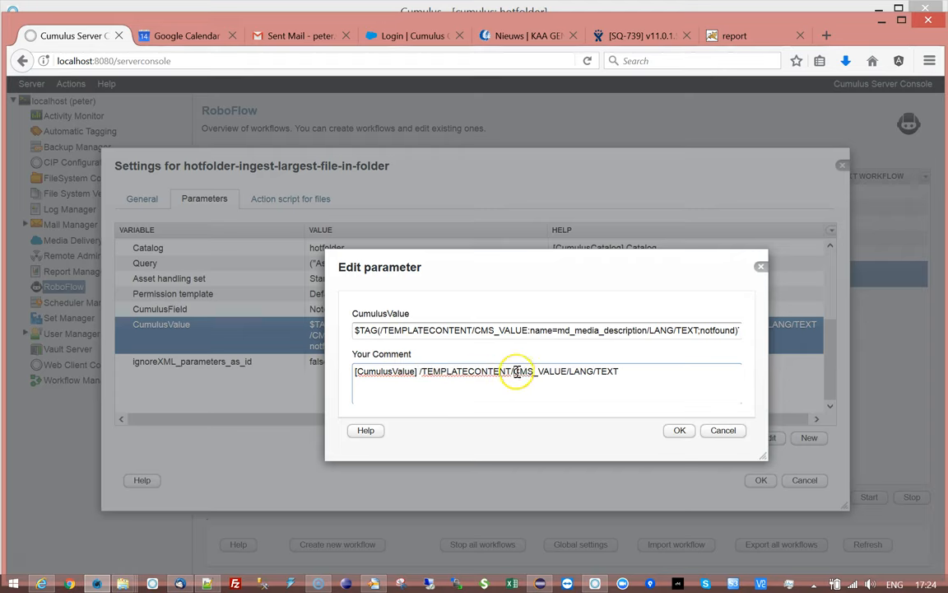
double_click(539, 370)
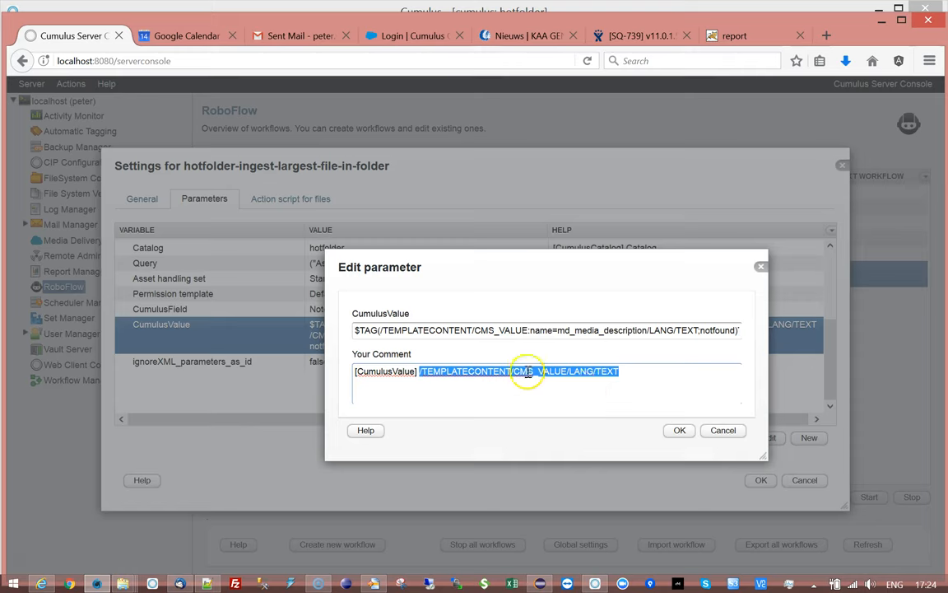
double_click(539, 372)
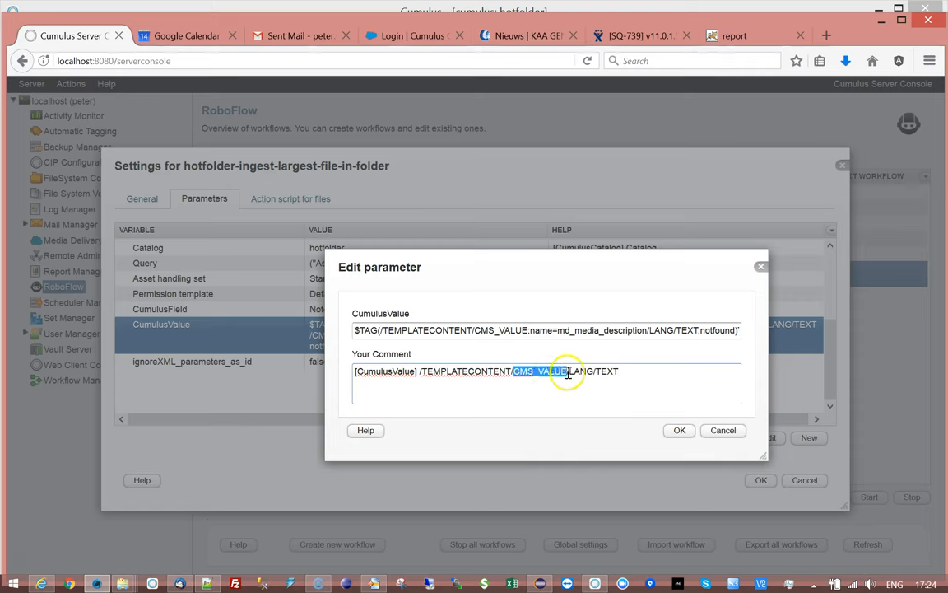
double_click(543, 330)
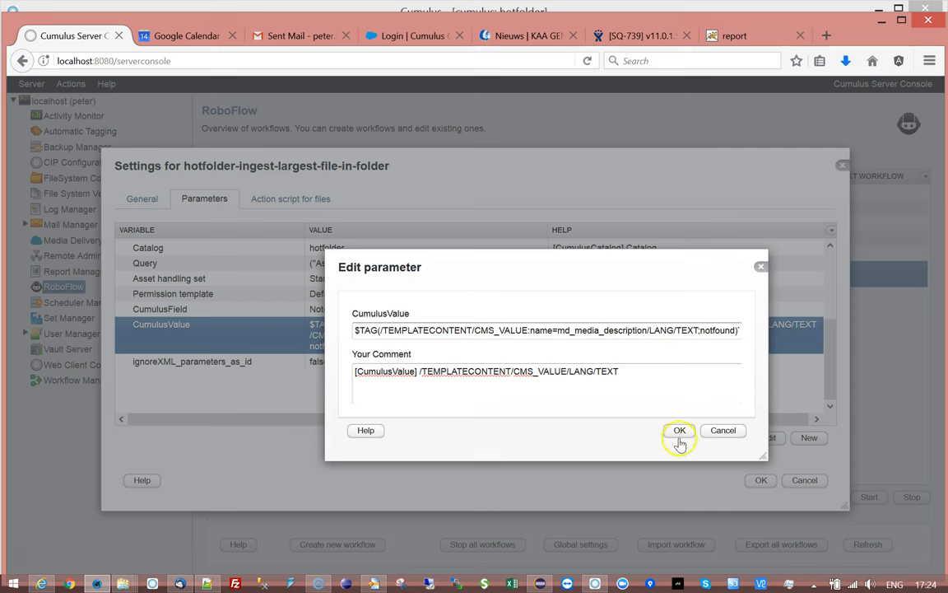
left_click(679, 430)
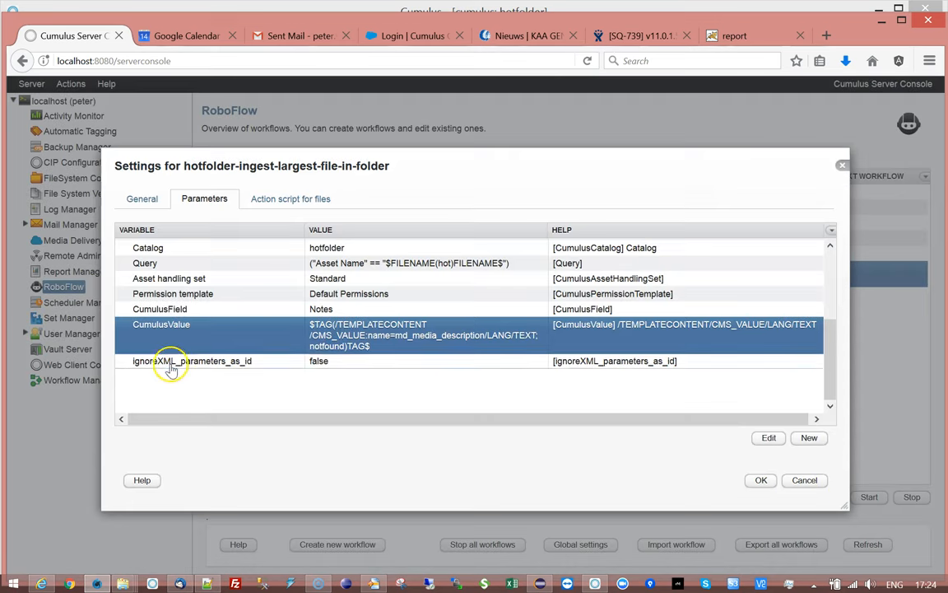
- Select the ignoreXML_parameters_as_id parameter, left set to false
left_click(193, 360)
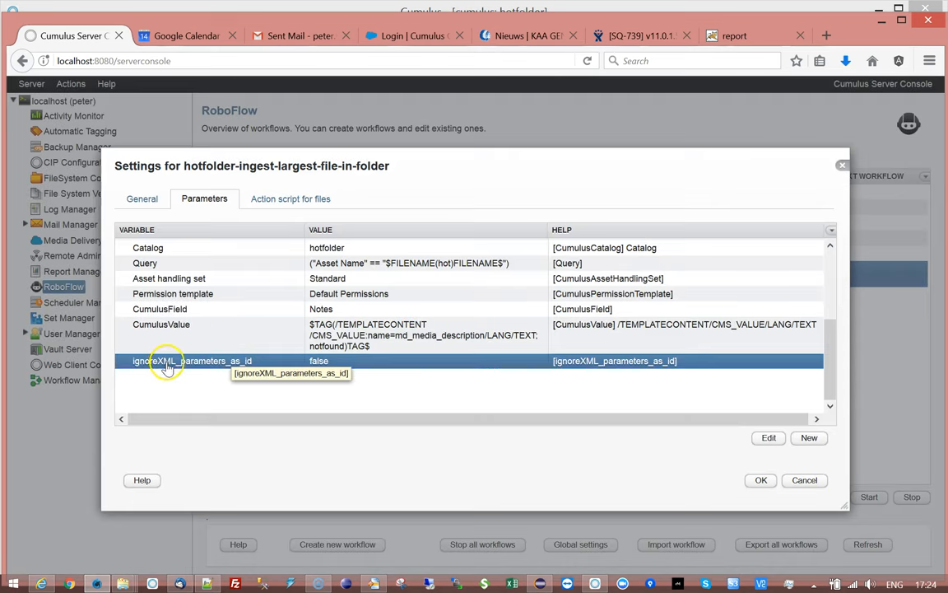
mouse_move(348, 483)
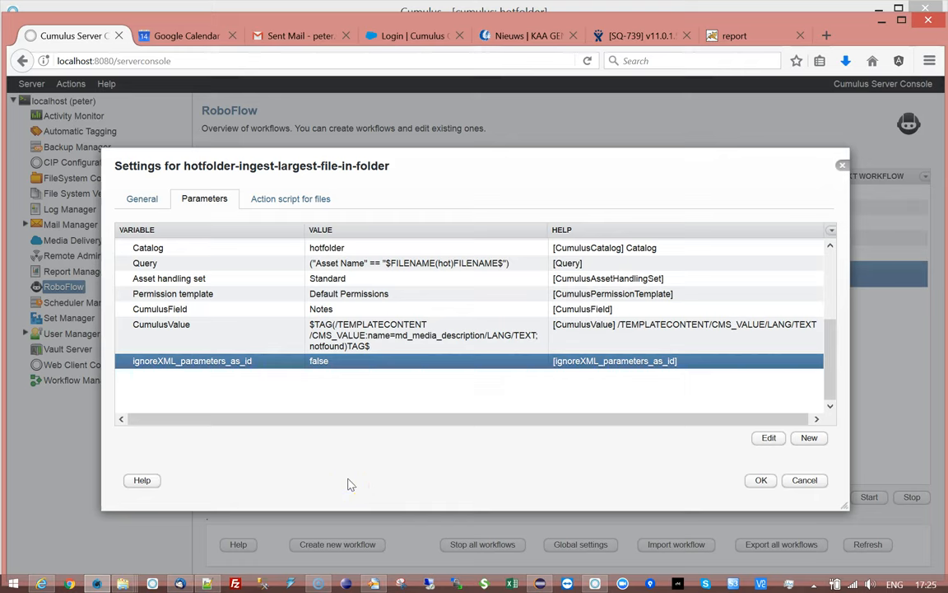
mouse_move(339, 481)
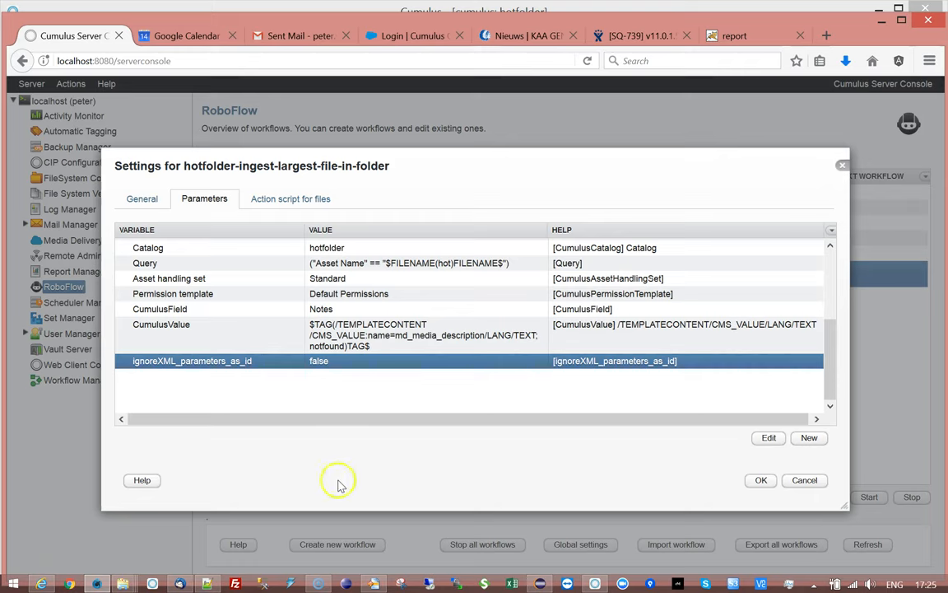
mouse_move(409, 459)
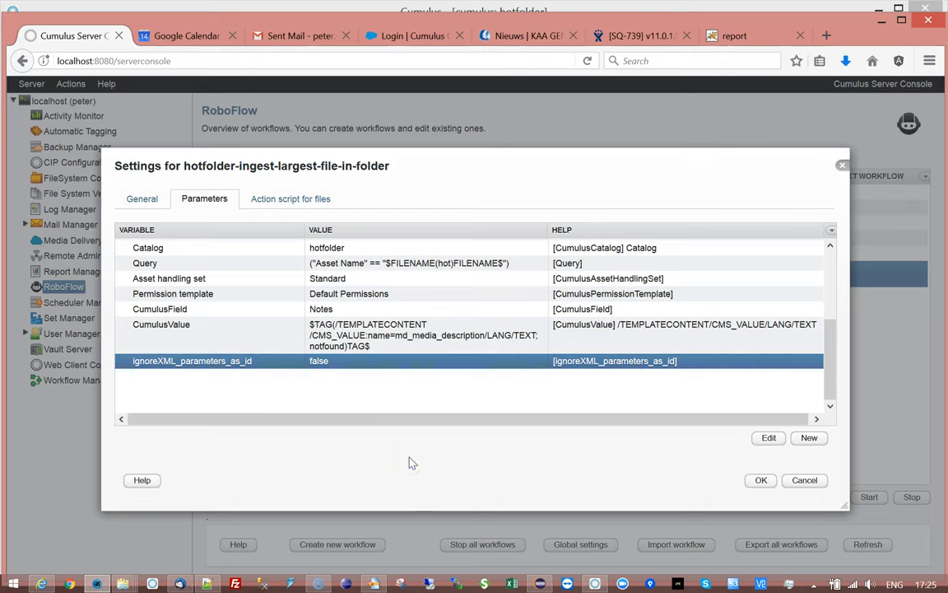
mouse_move(191, 366)
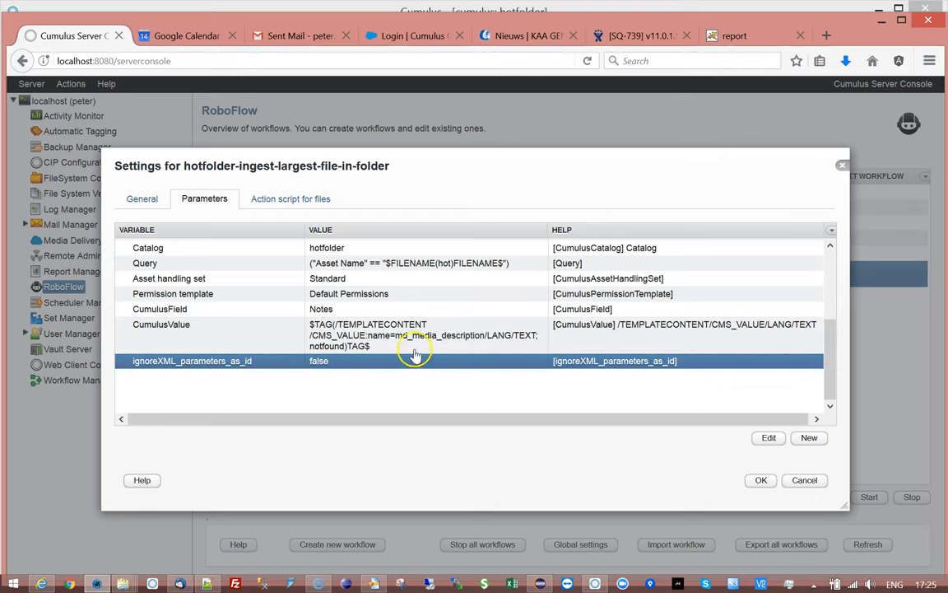
mouse_move(442, 335)
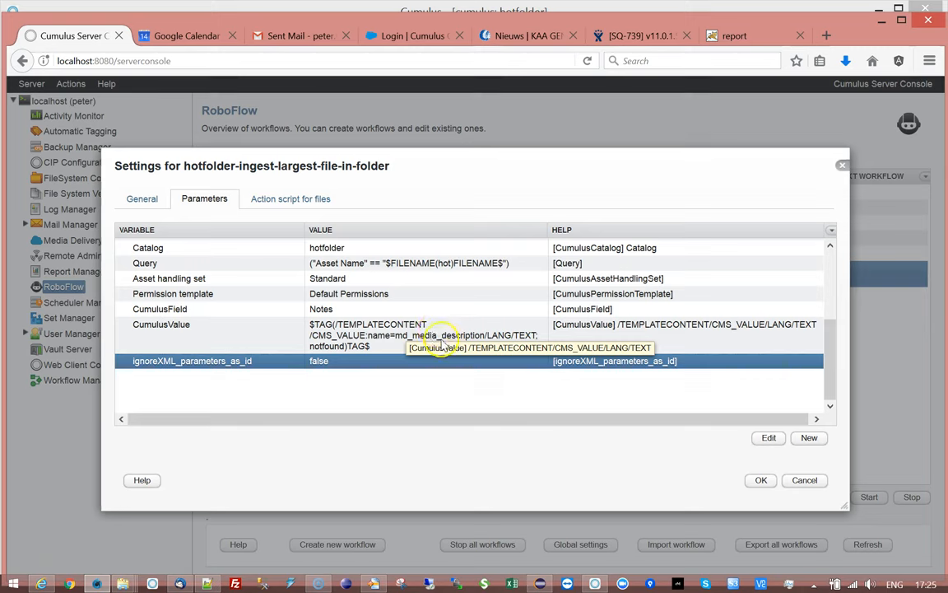
mouse_move(515, 443)
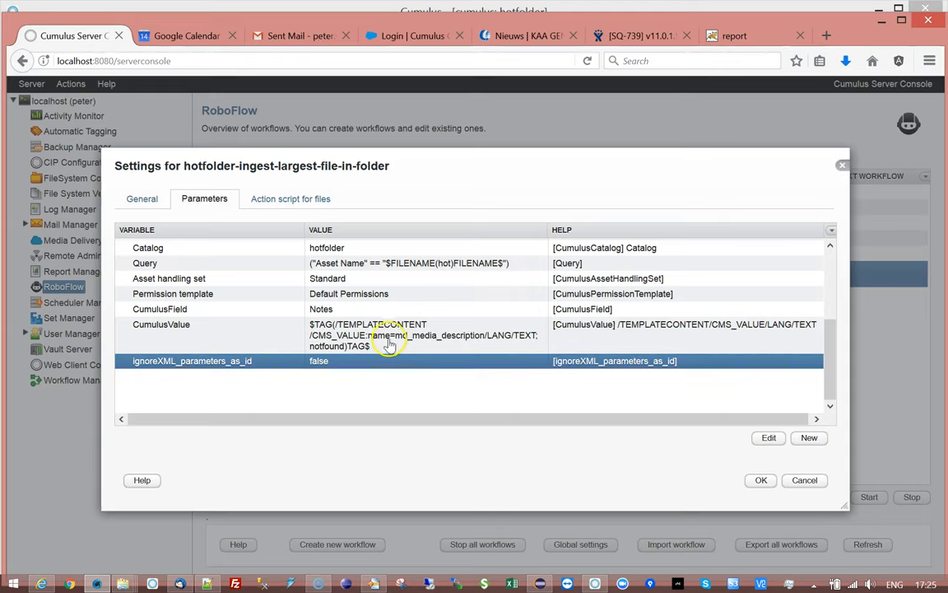
mouse_move(496, 496)
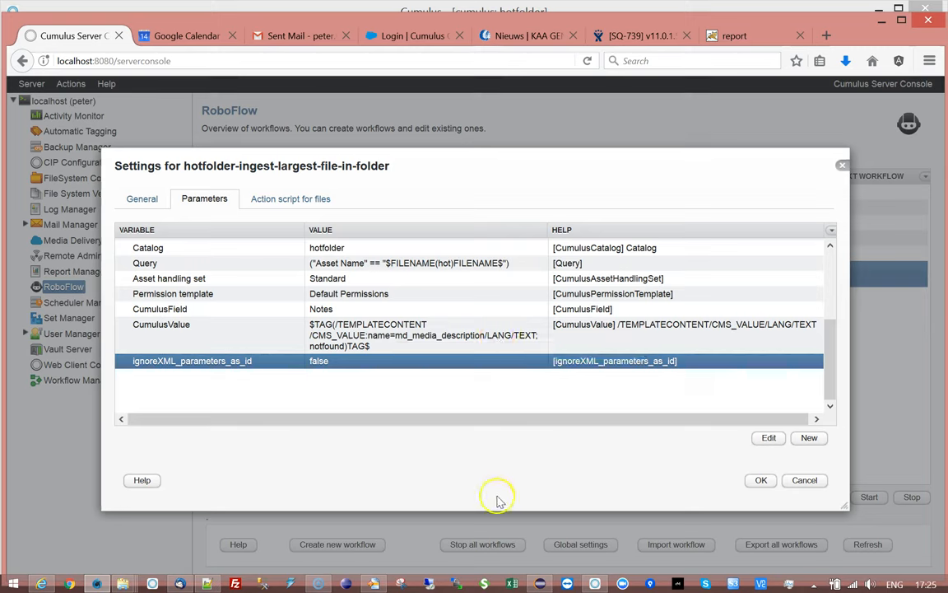
mouse_move(755, 458)
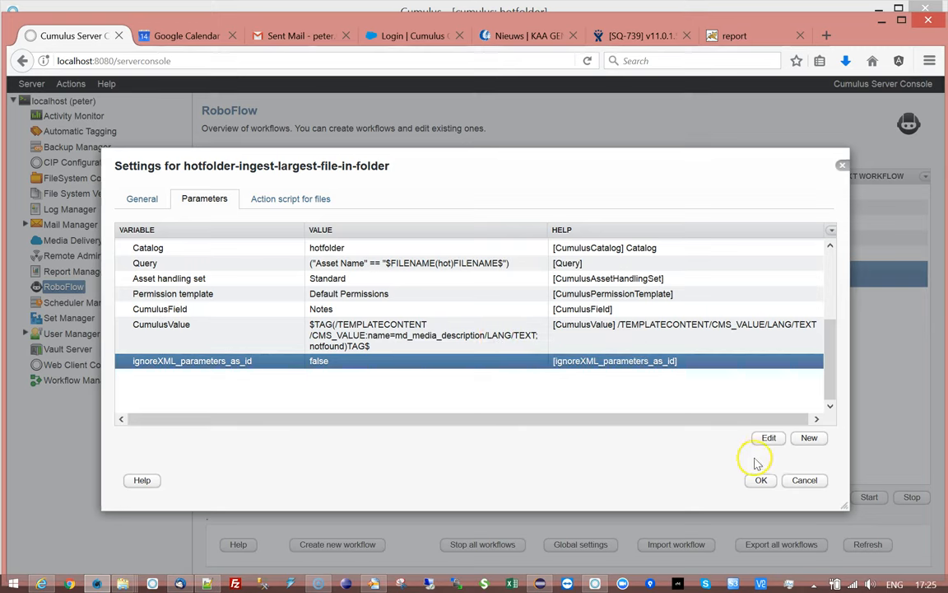
mouse_move(126, 368)
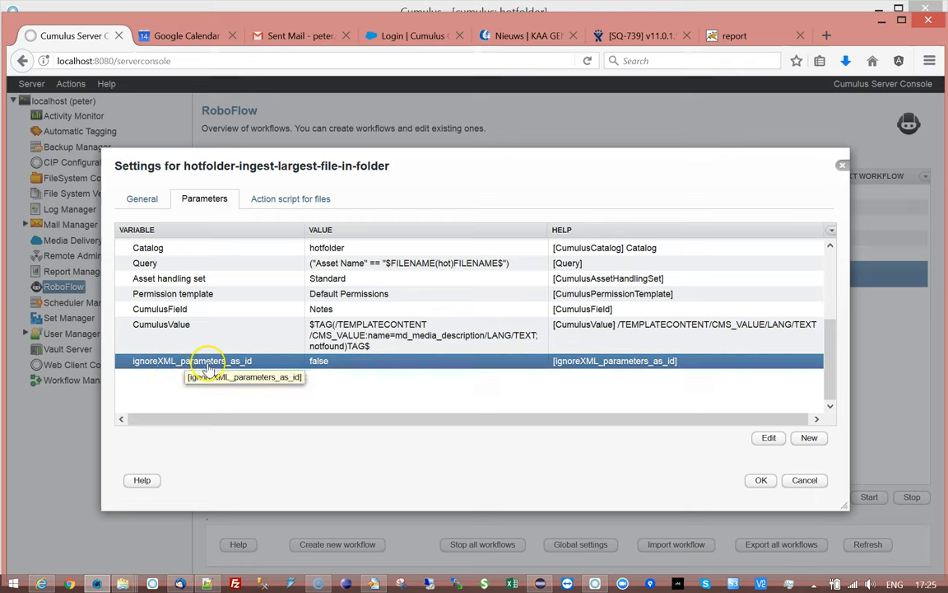
mouse_move(385, 529)
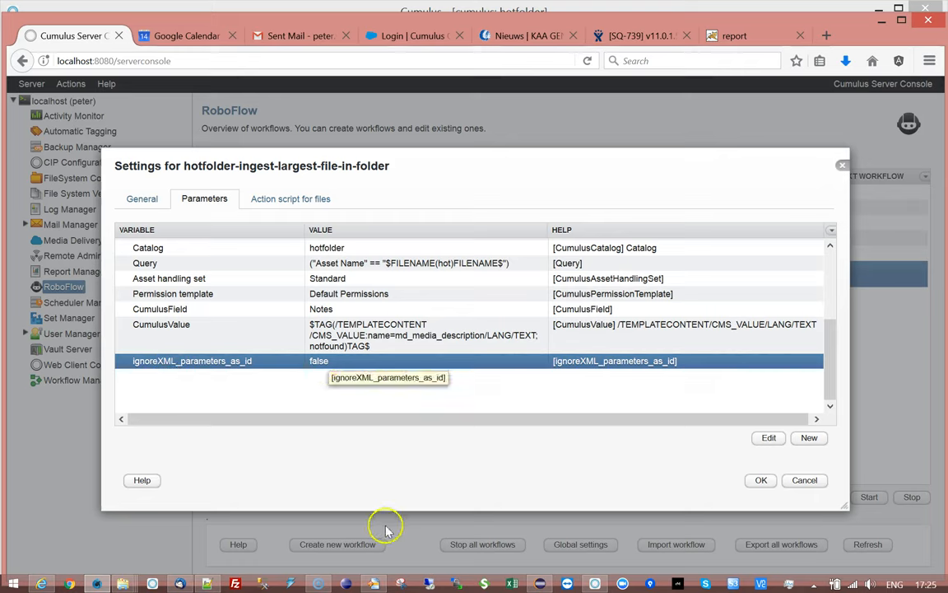
mouse_move(351, 453)
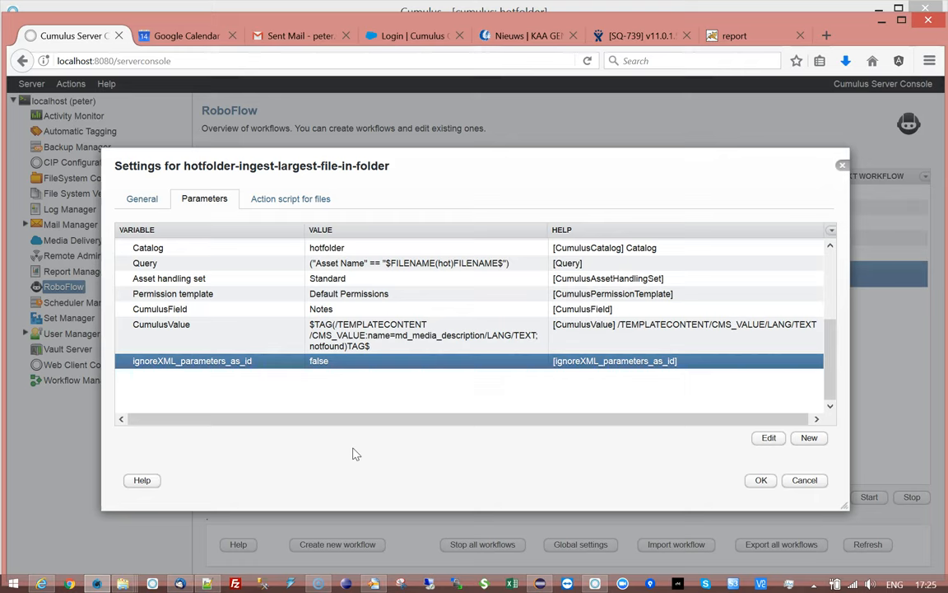
mouse_move(359, 505)
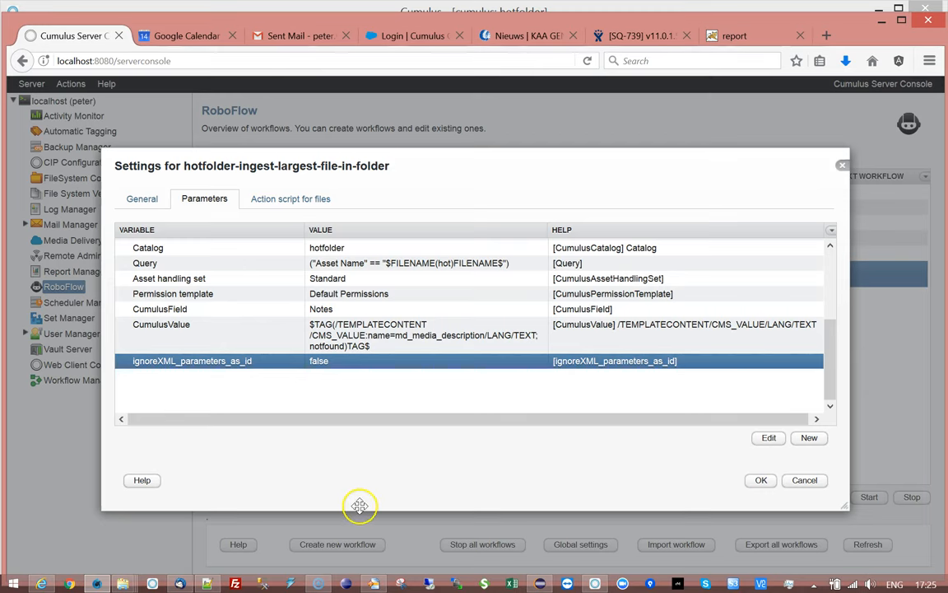
mouse_move(350, 502)
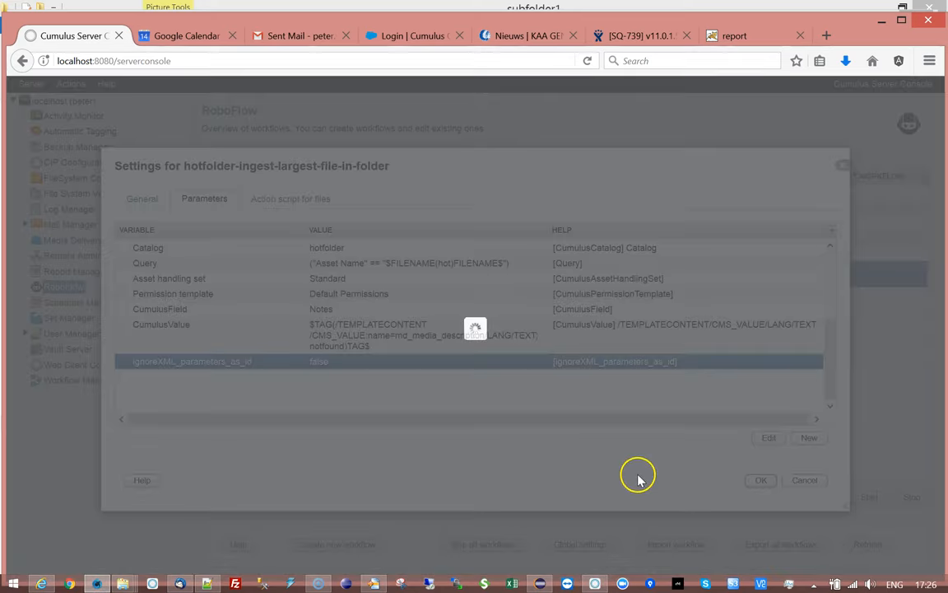
- Confirm the workflow settings so the RoboFlow workflow list reloads
left_click(760, 479)
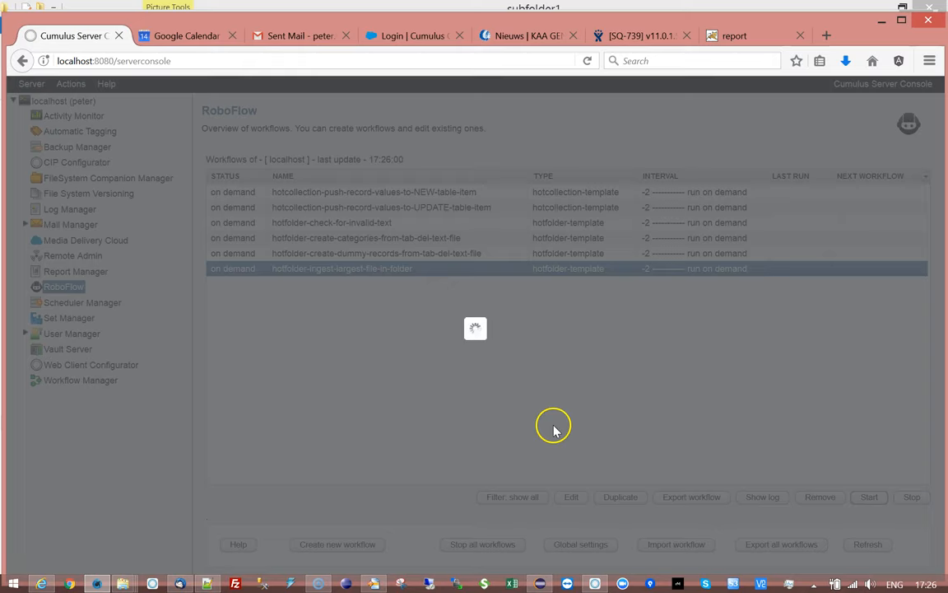
mouse_move(558, 428)
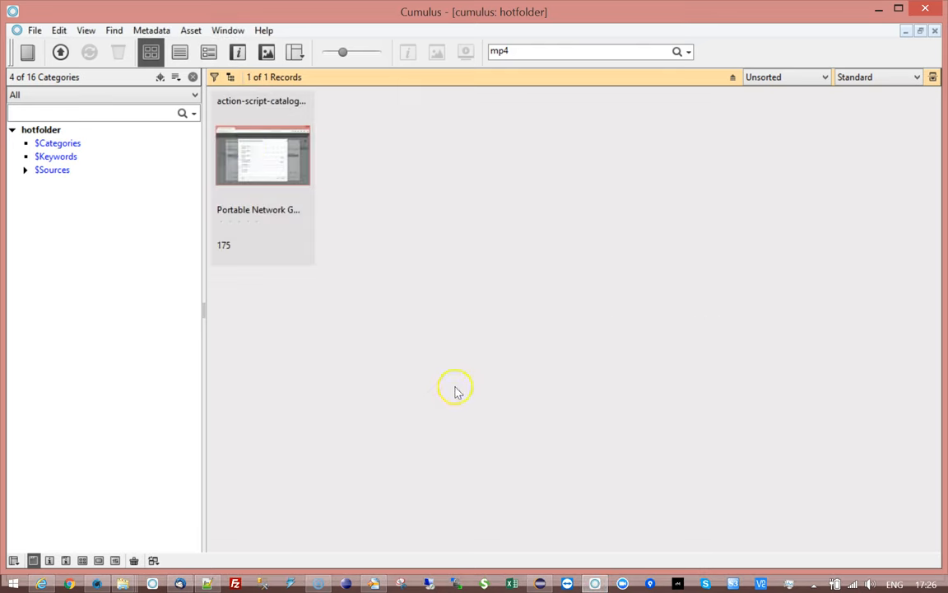
- Verify the asset's Notes show the electric forklift truck description from Meta.xml
left_click(261, 177)
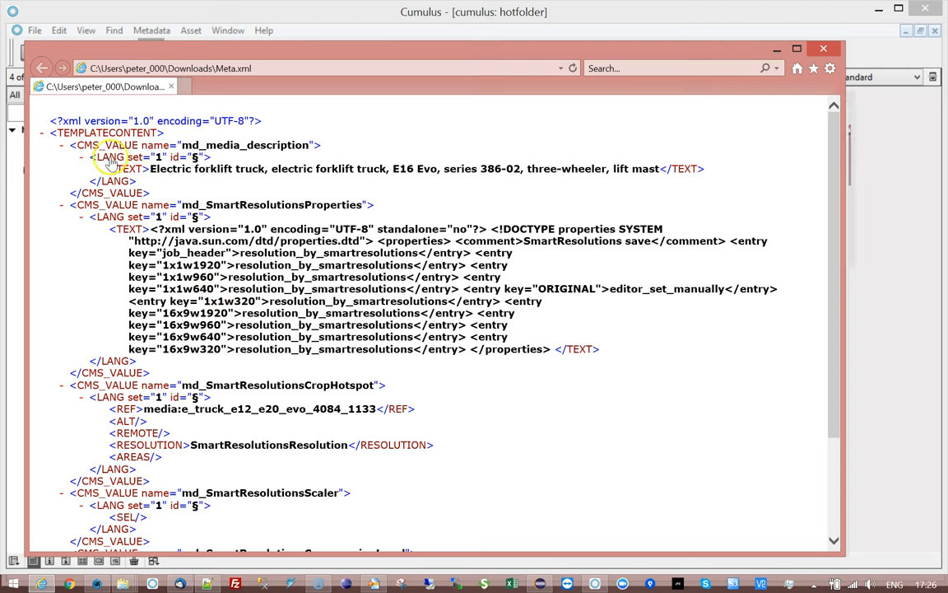
mouse_move(643, 169)
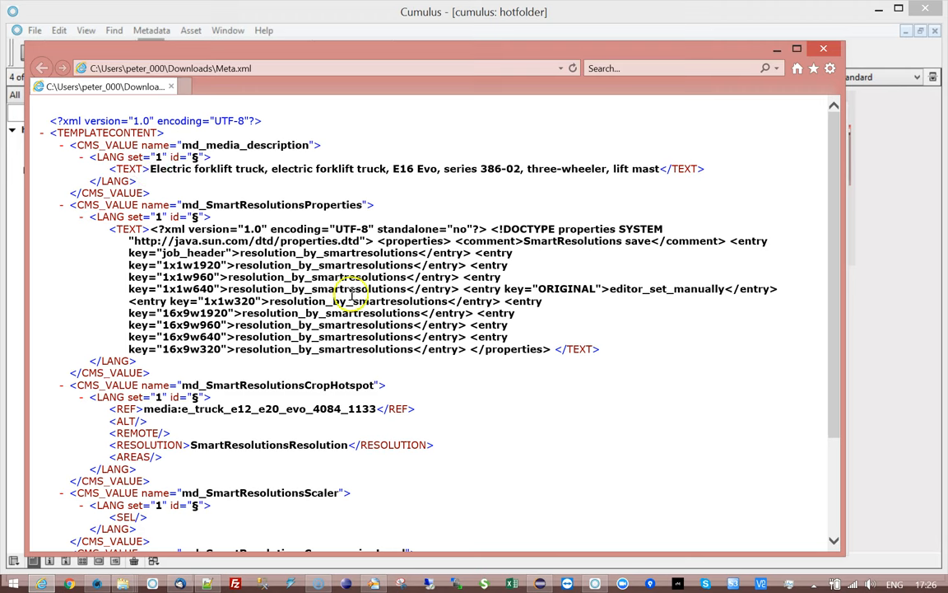
mouse_move(727, 98)
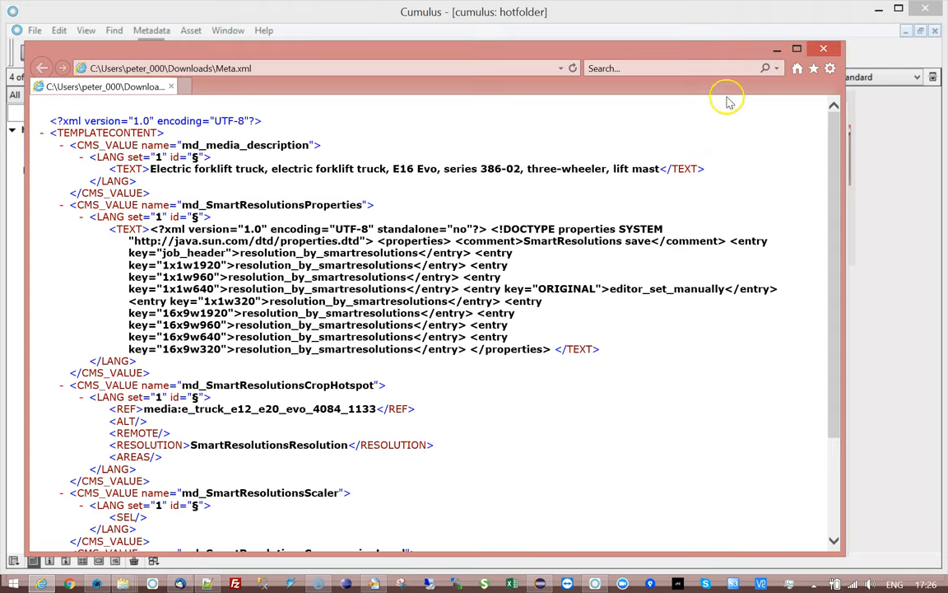
left_click(823, 47)
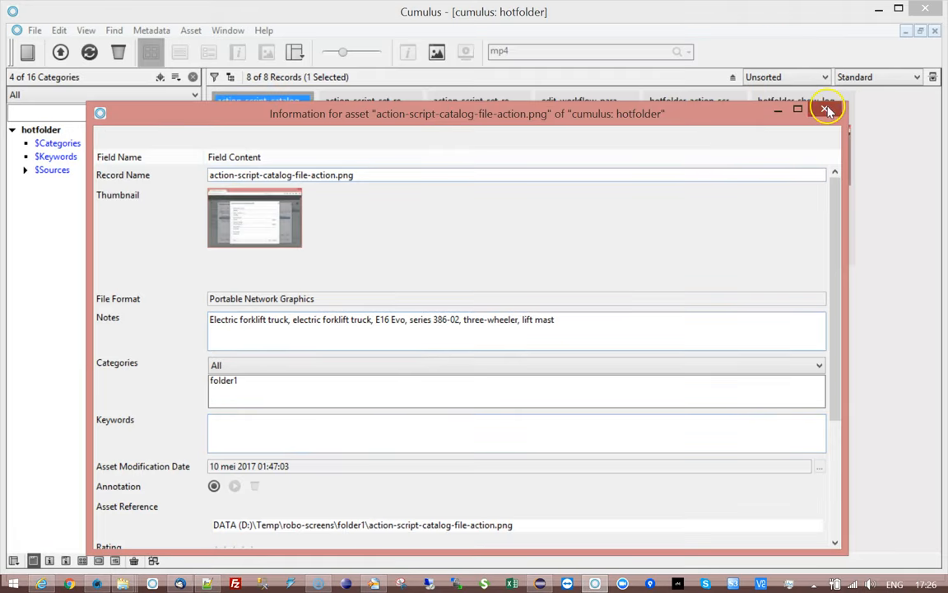
left_click(827, 109)
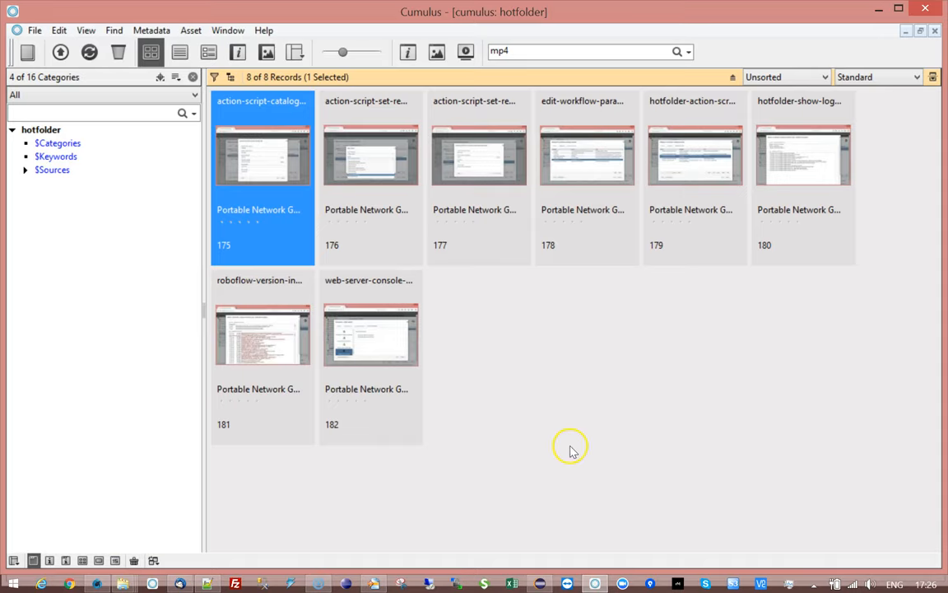
mouse_move(130, 550)
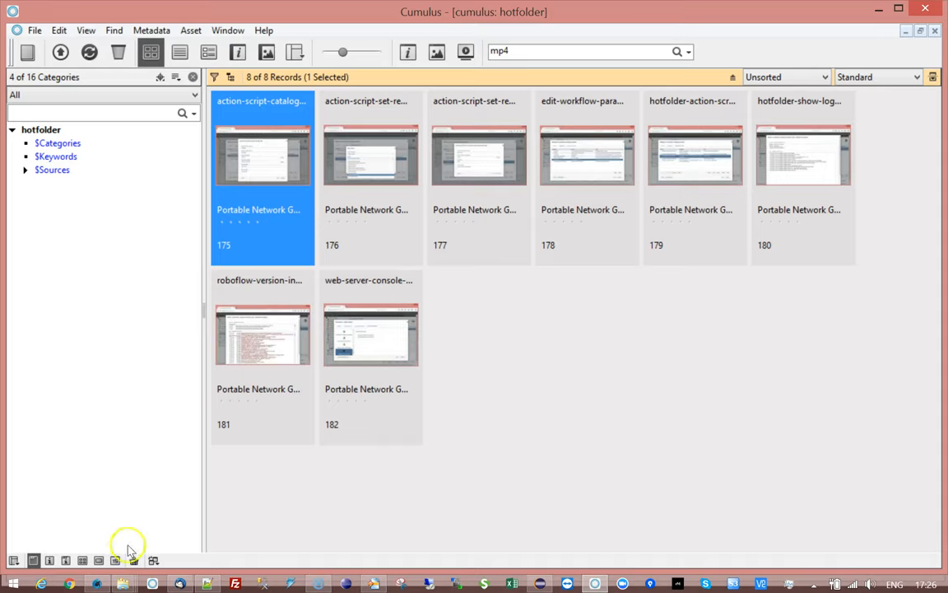
- Back in Server Console, select the running hotfolder-ingest-largest-file-in-folder workflow
left_click(98, 584)
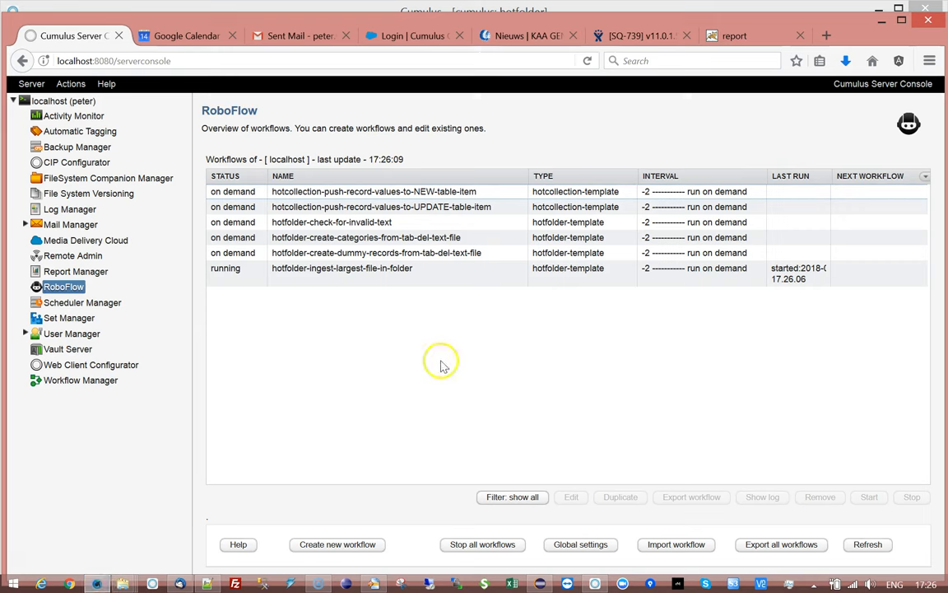
left_click(342, 268)
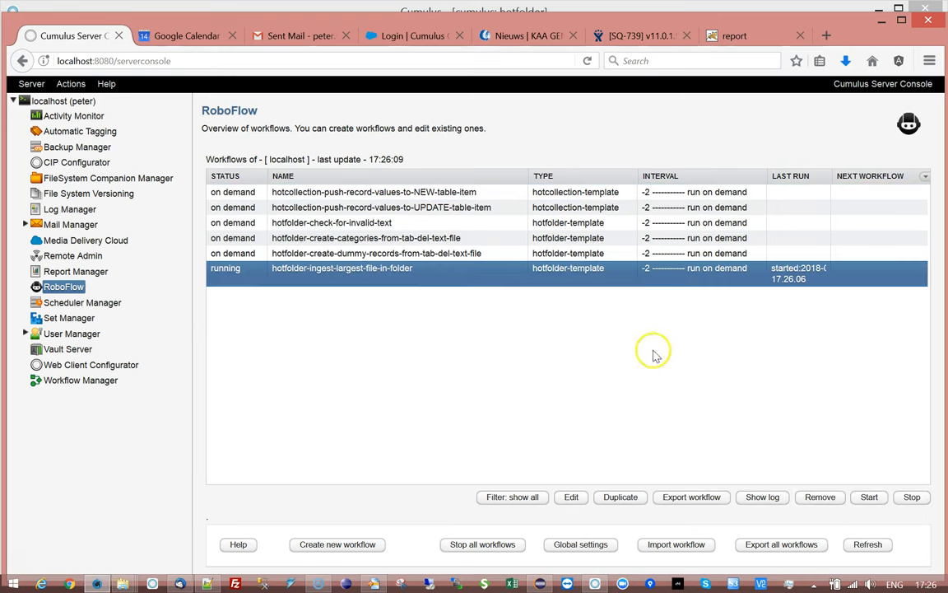
mouse_move(916, 496)
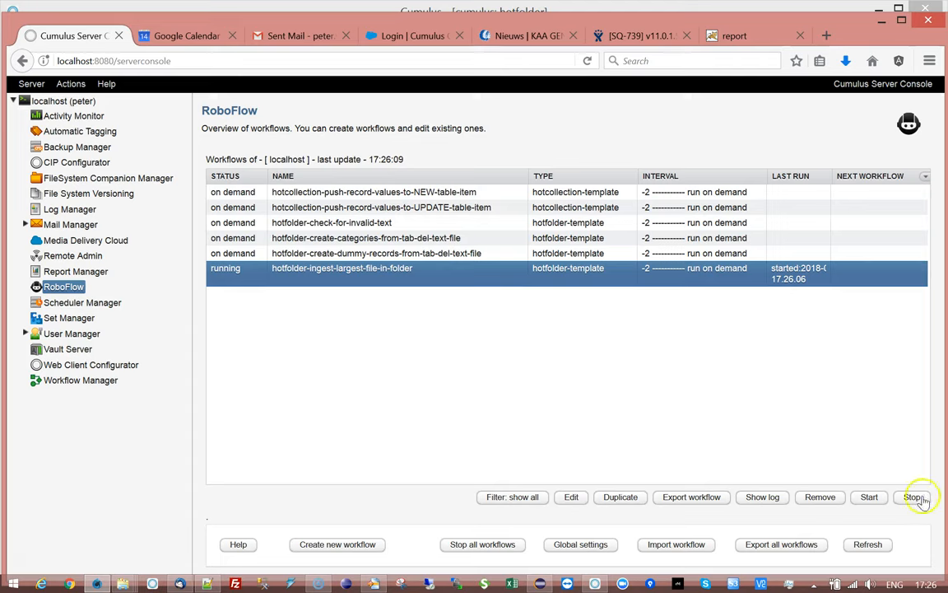